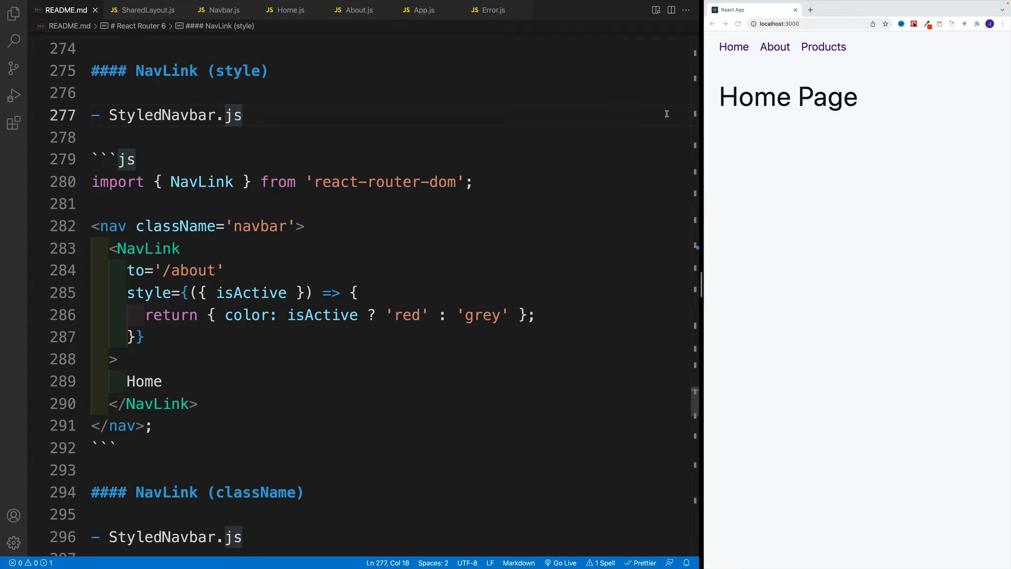
Show the About page in the Chrome preview while pointing at the README's NavLink style heading
left_click(244, 115)
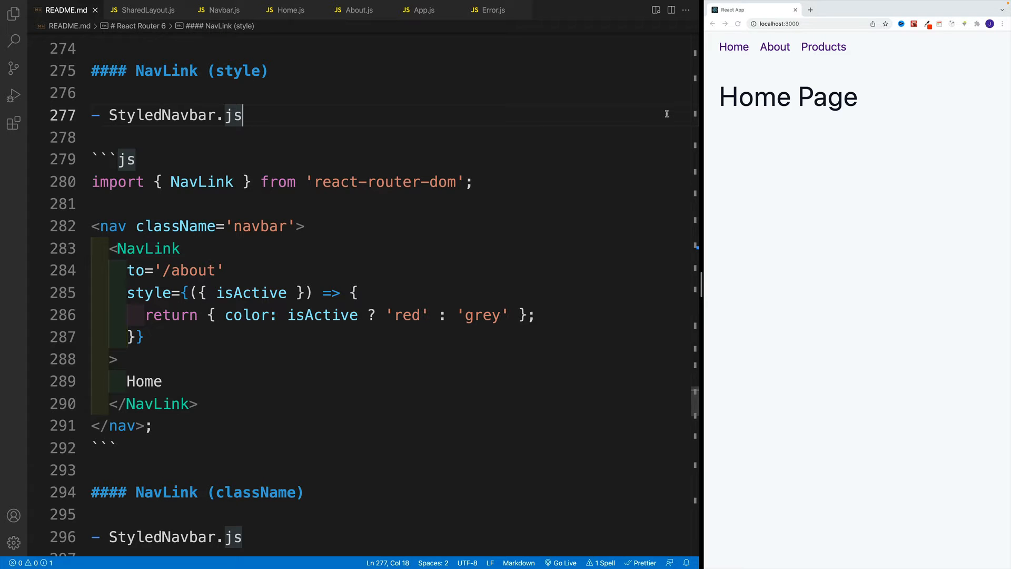
left_click(775, 46)
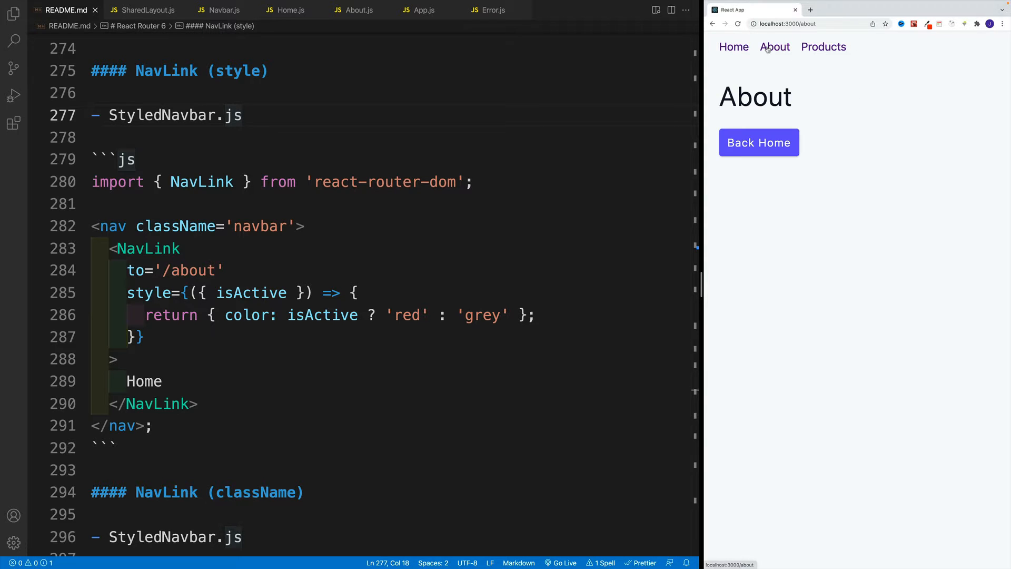
mouse_move(759, 51)
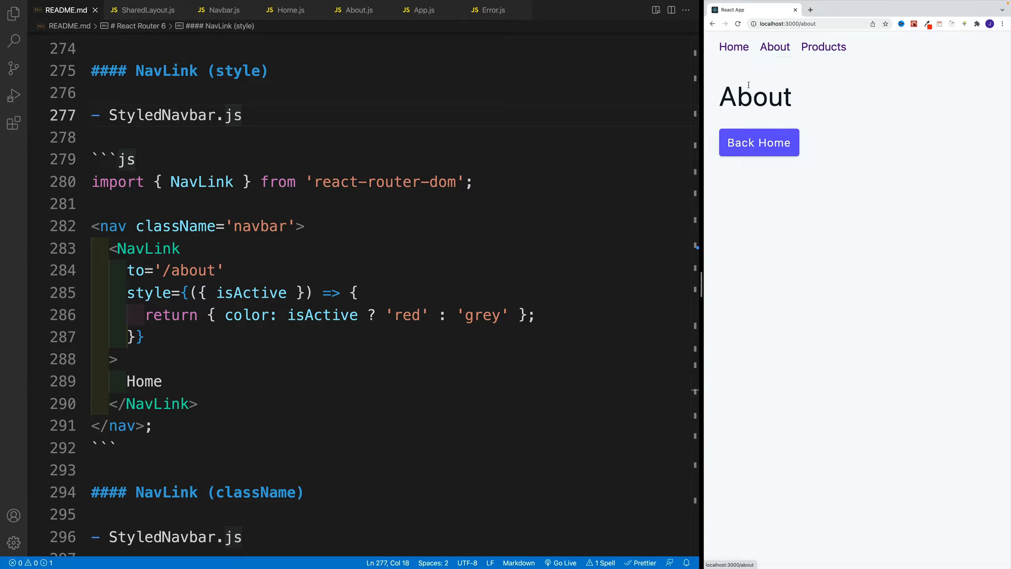
mouse_move(548, 148)
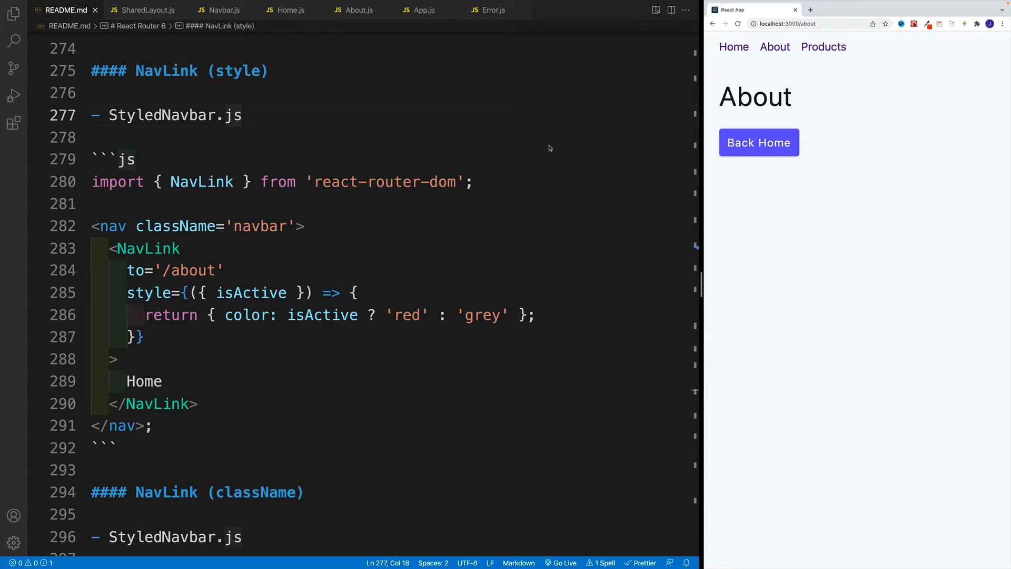
left_click(94, 137)
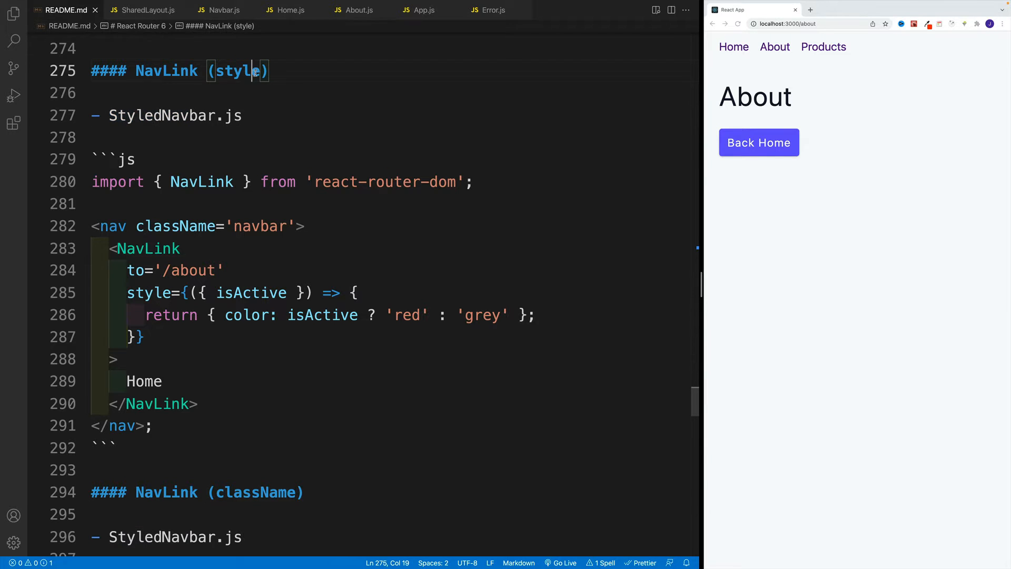
left_click(224, 9)
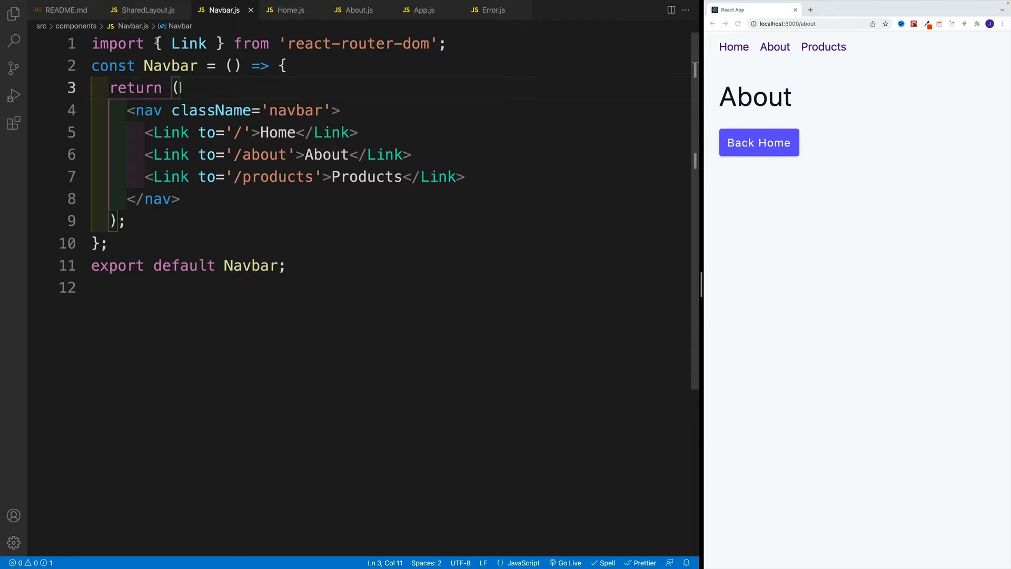
left_click(64, 9)
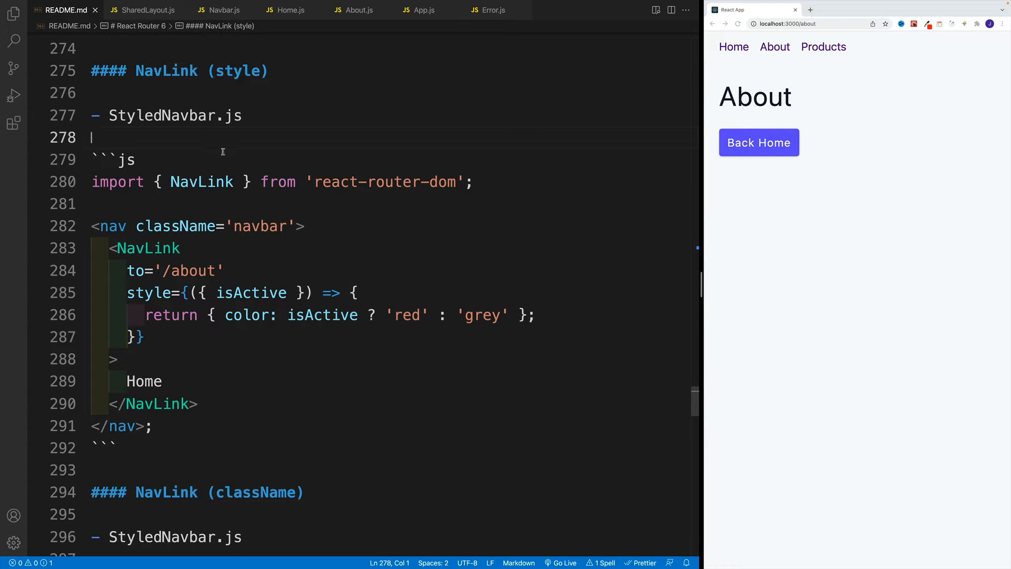
double_click(201, 181)
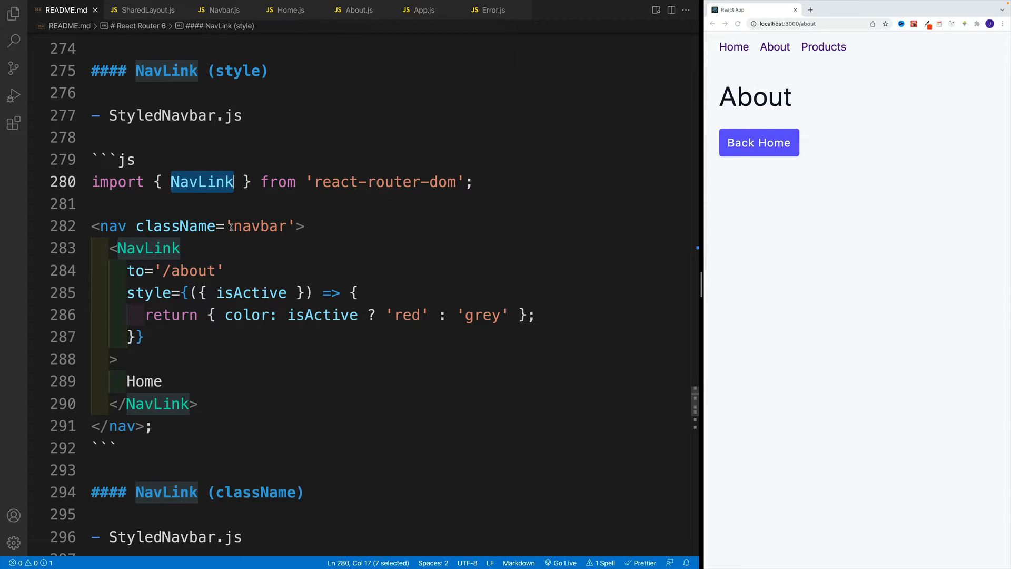
left_click(139, 336)
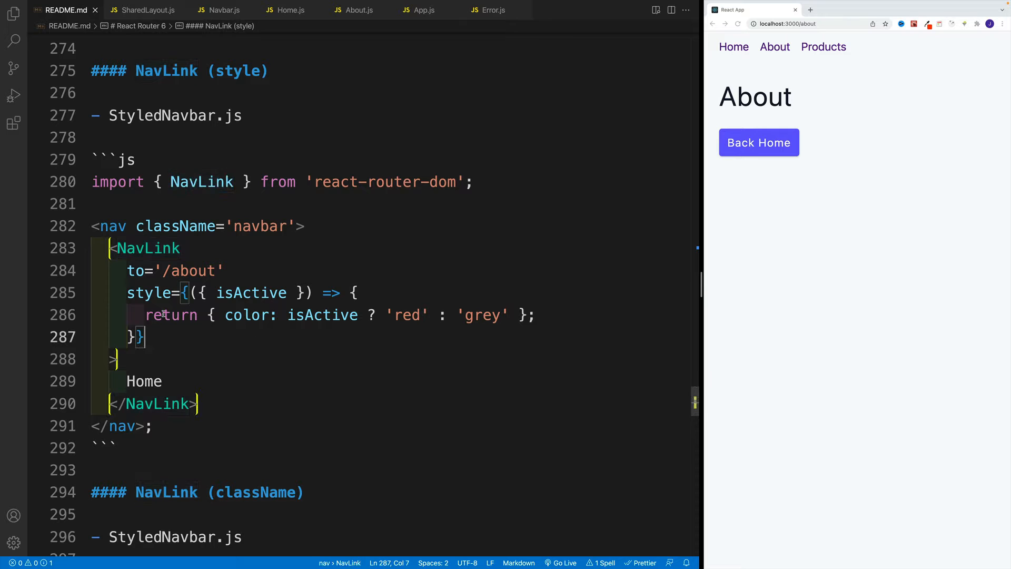
left_click(163, 381)
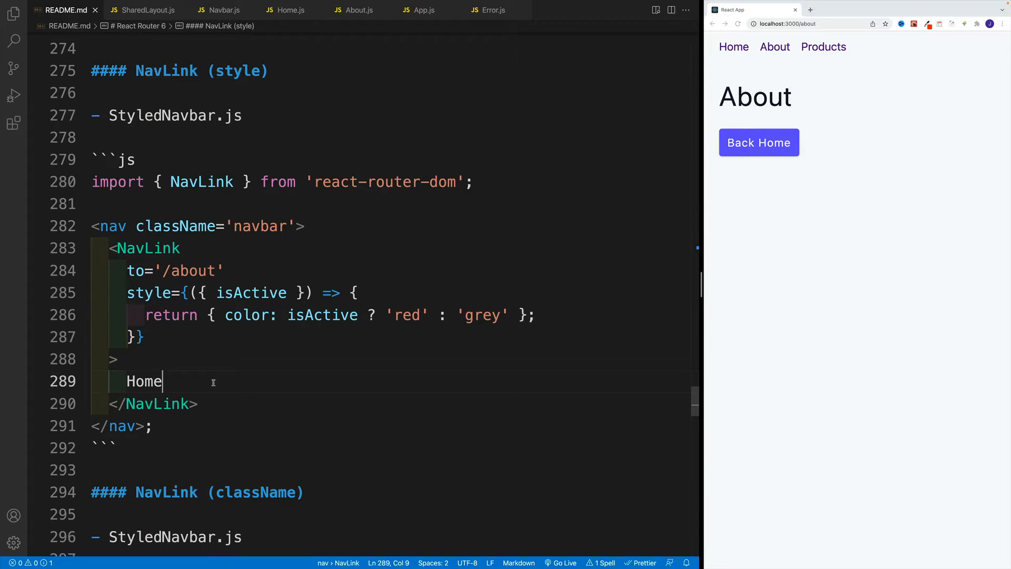
double_click(149, 248)
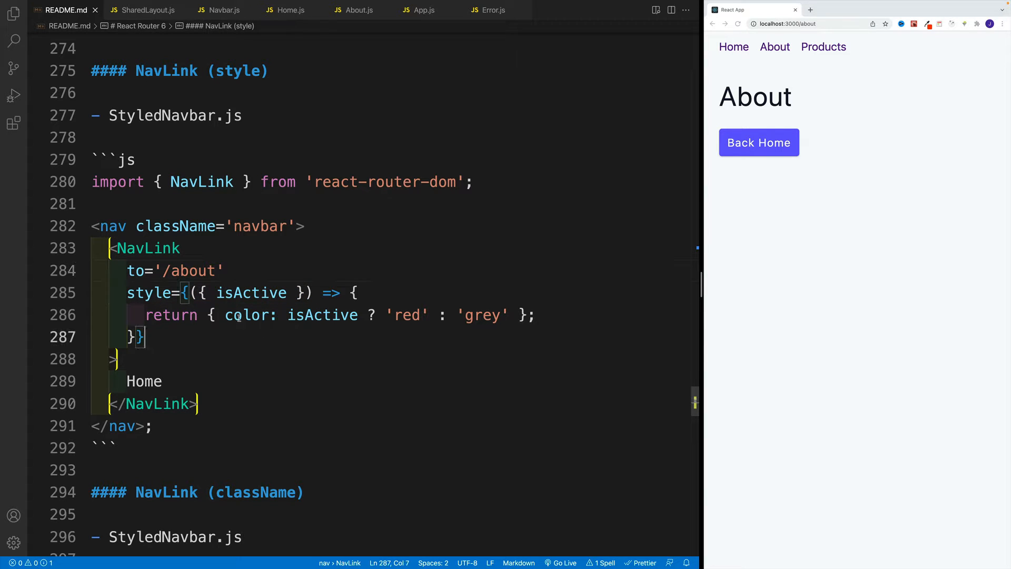
double_click(250, 293)
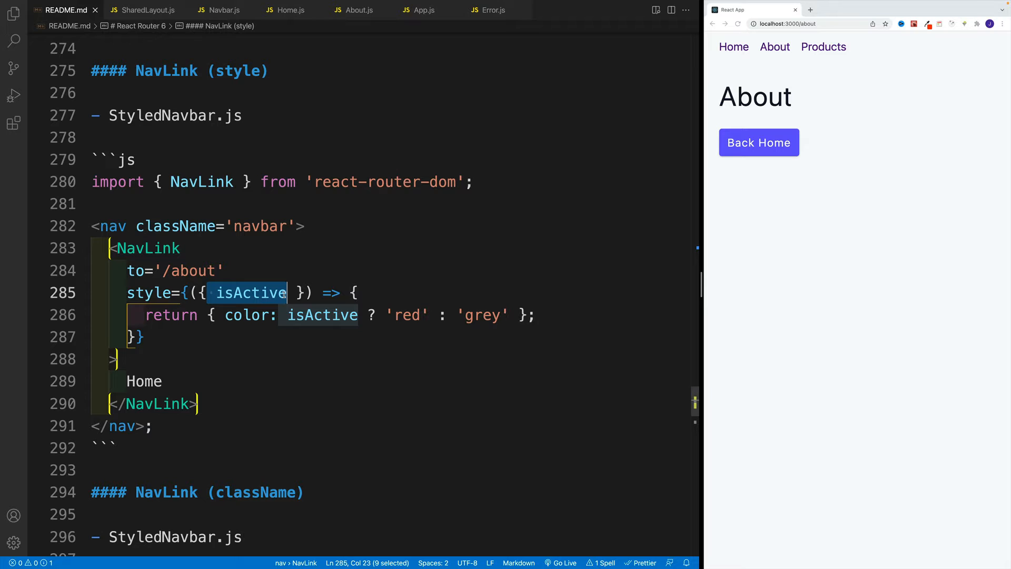
mouse_move(287, 237)
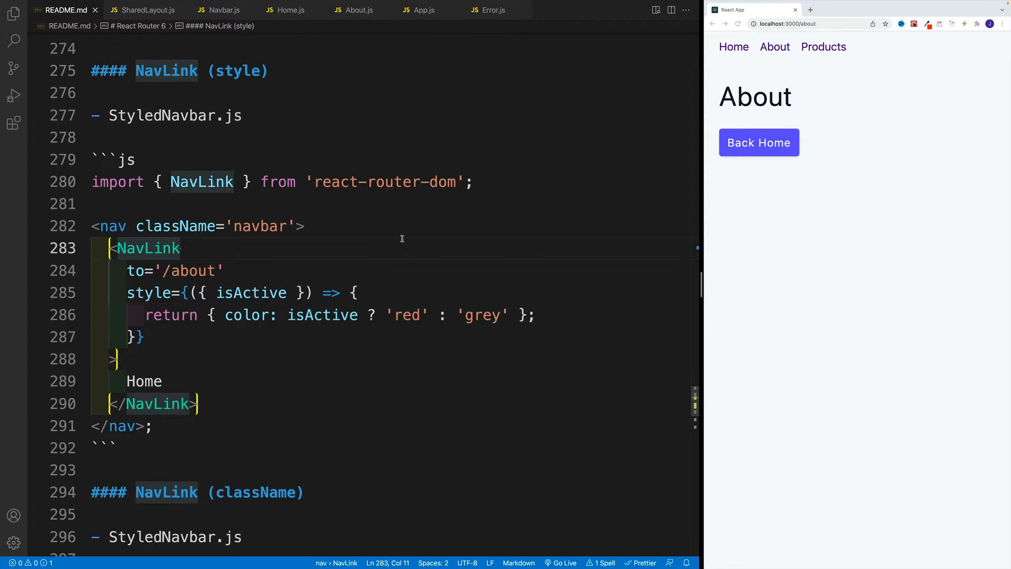
double_click(322, 315)
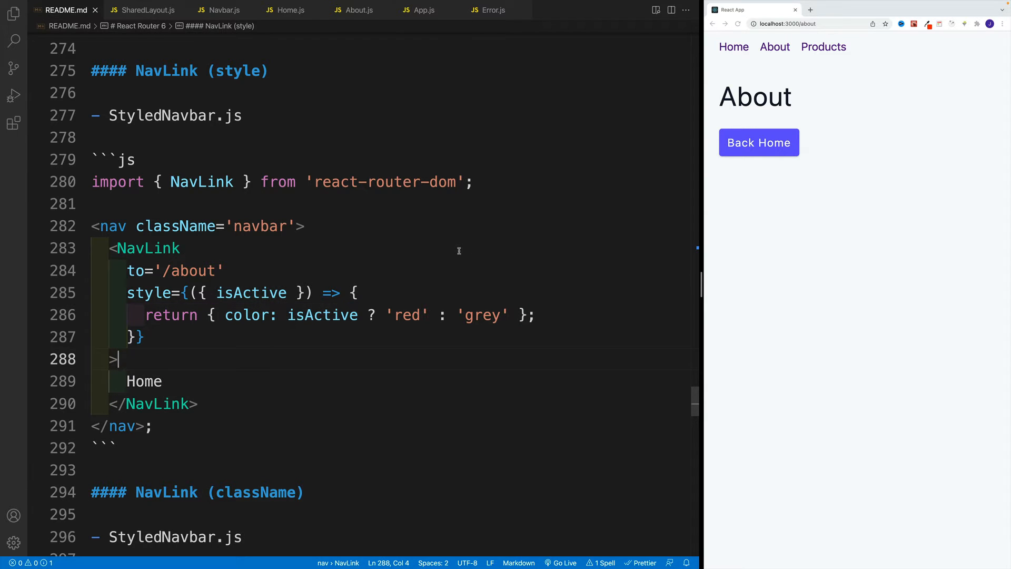
left_click(147, 248)
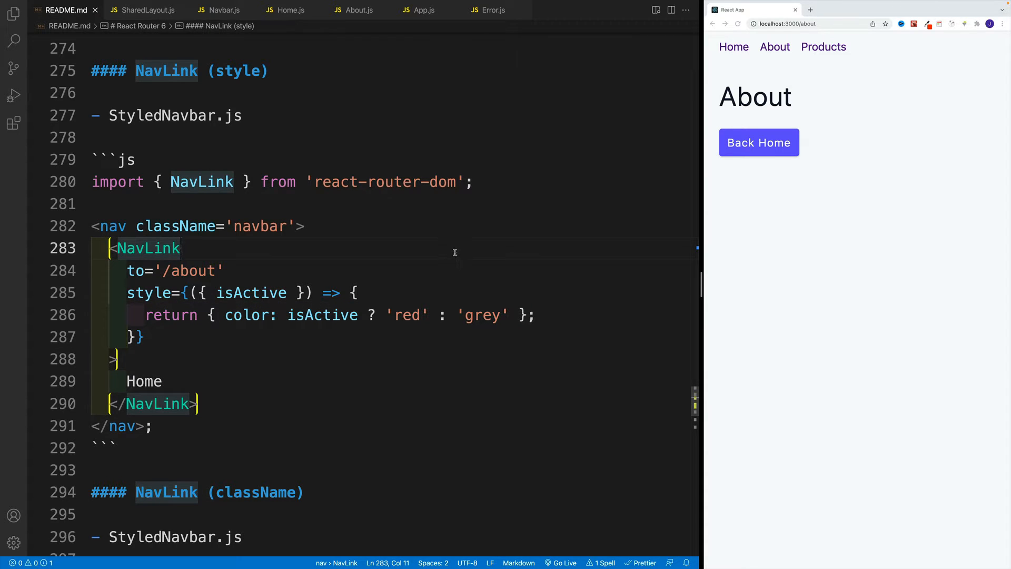
left_click(129, 293)
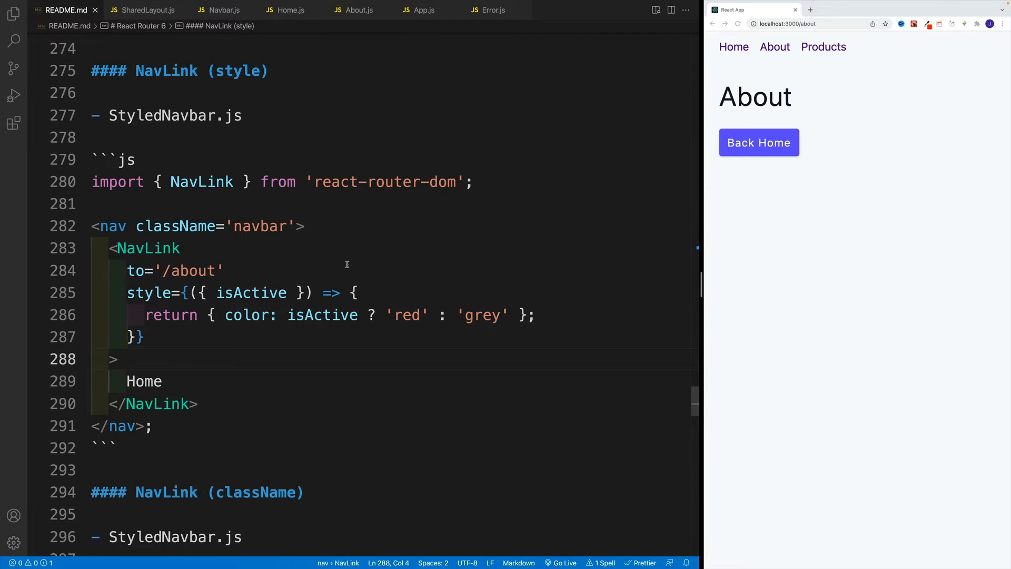
Scroll the README down to the NavLink (className) example and back up, Explorer visible
scroll("down", 3)
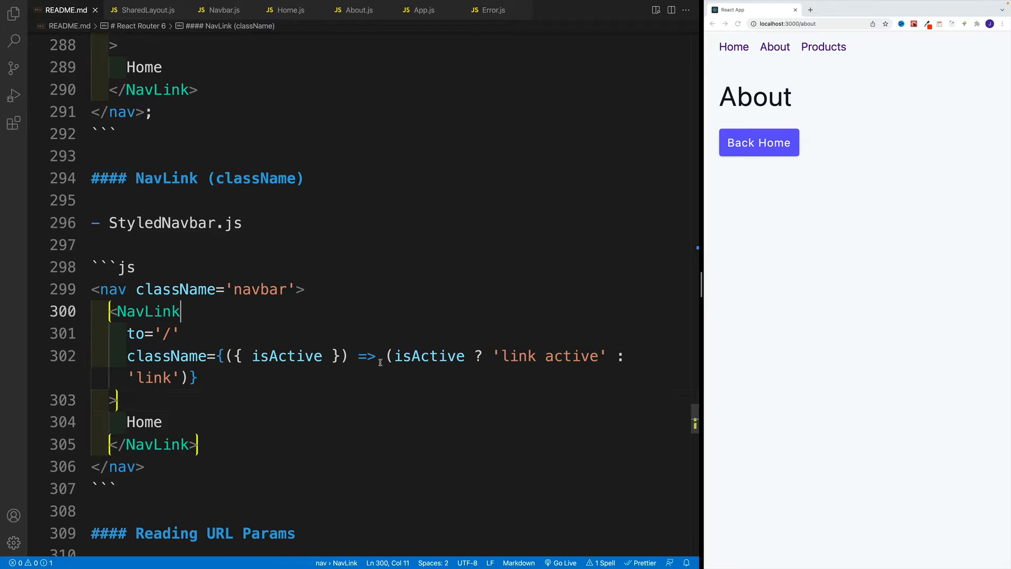
scroll("up", 3)
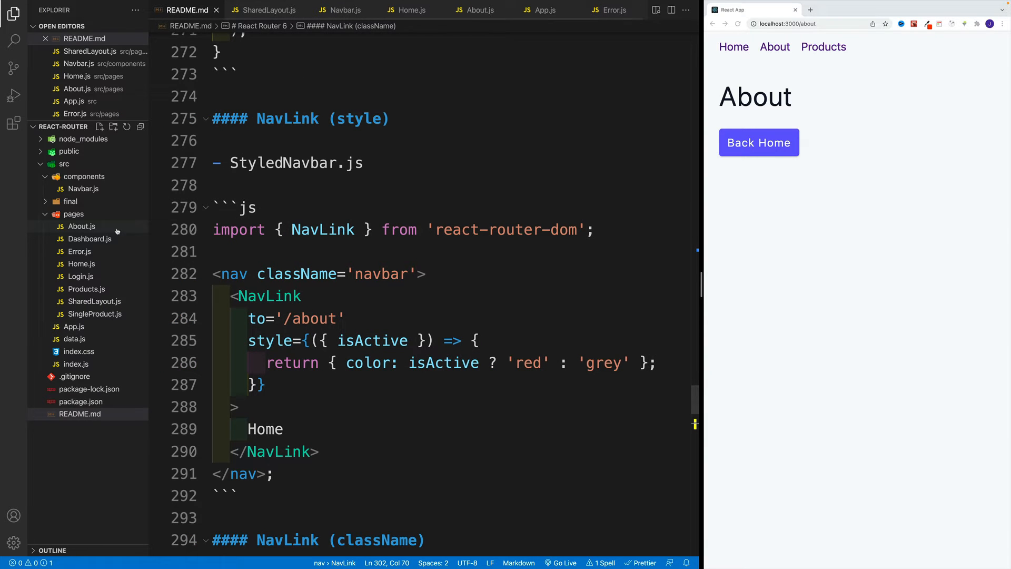
Create a new empty StyledNavbar.js file inside the components folder
right_click(84, 176)
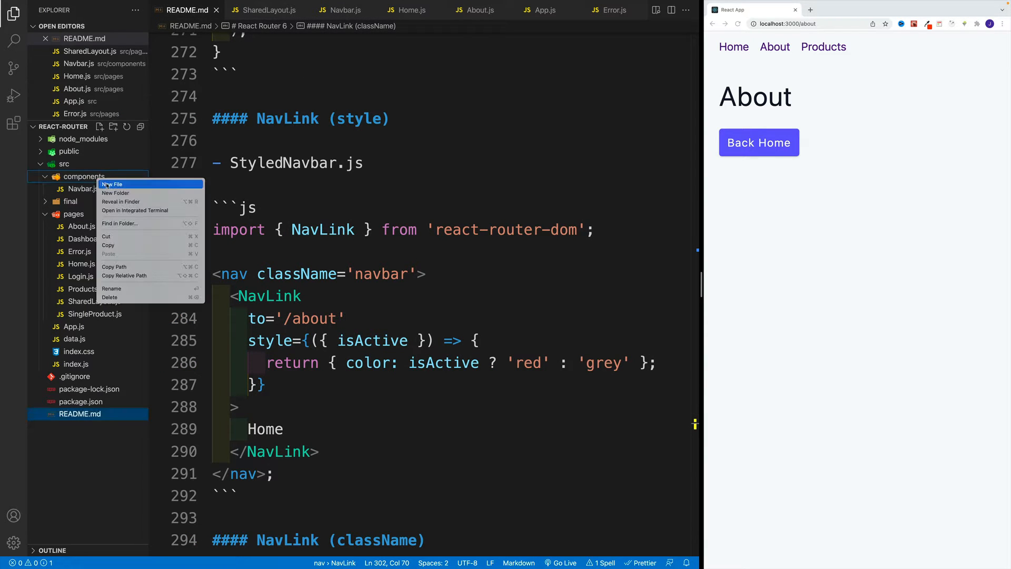
left_click(113, 184)
type("StyledNavbar.js")
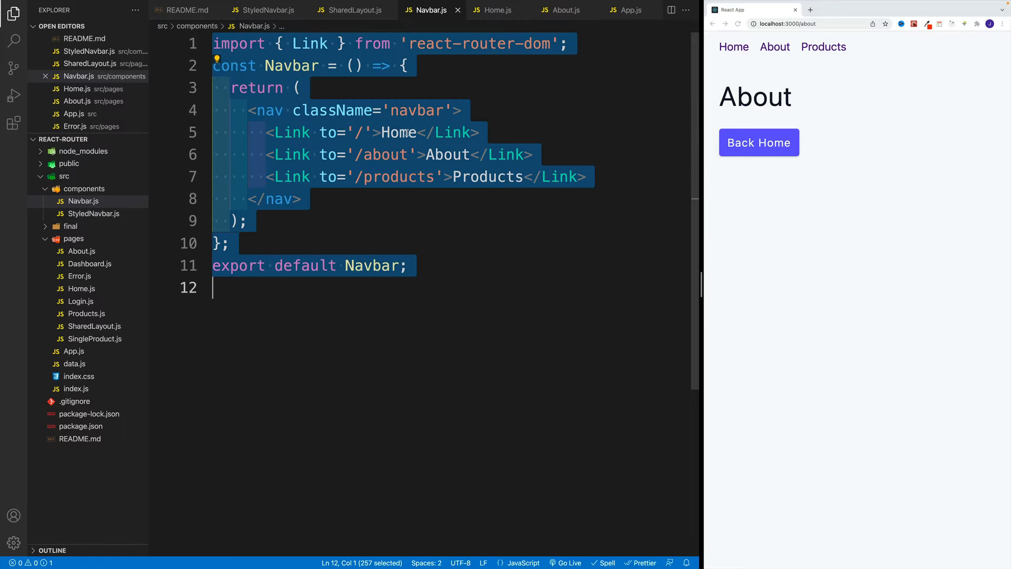
left_click(268, 10)
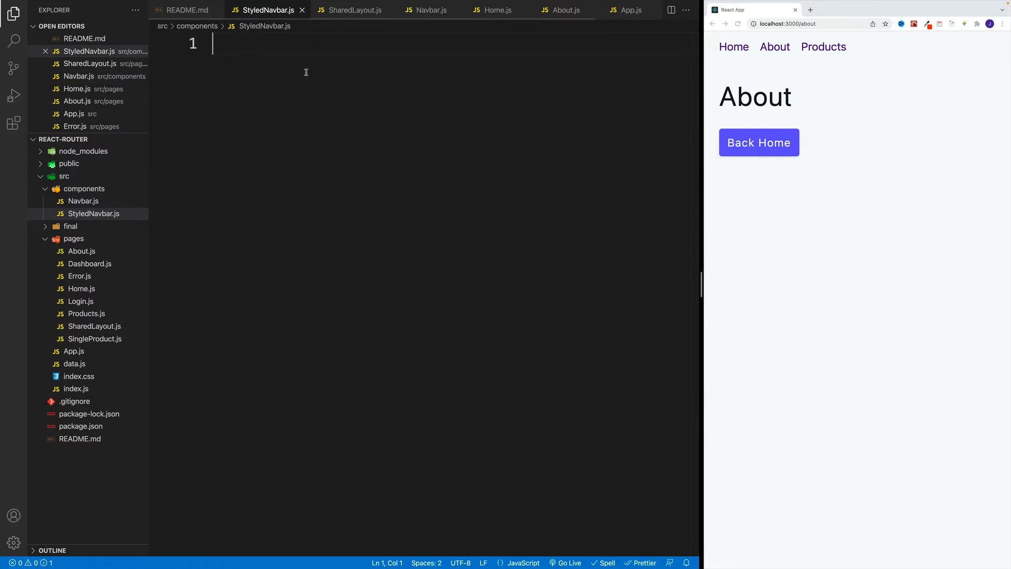
Fill StyledNavbar.js with the react-router-dom navbar code, renaming Link to NavLink
type("import { Link } from 'react-router-dom';")
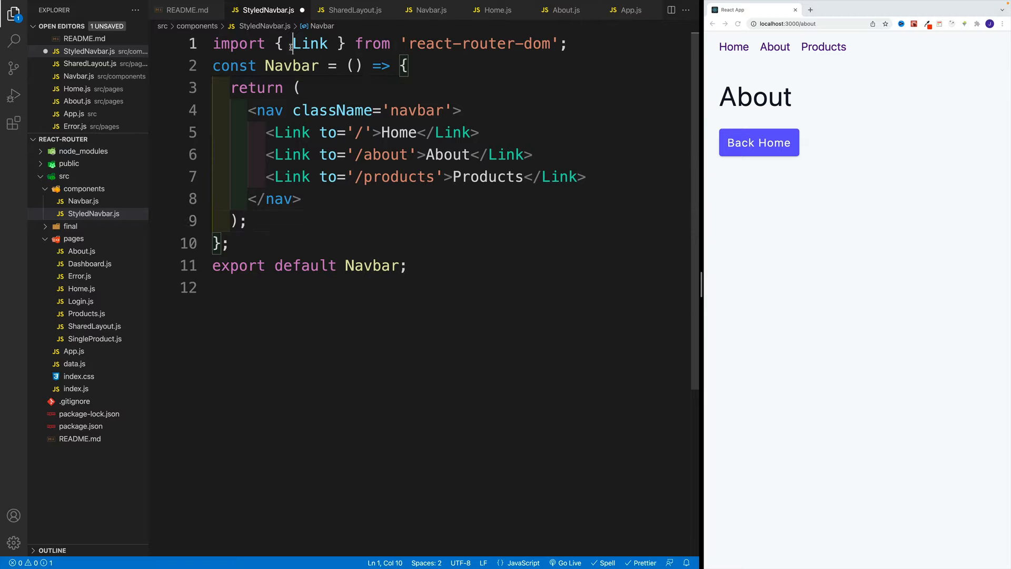
type("NavLink")
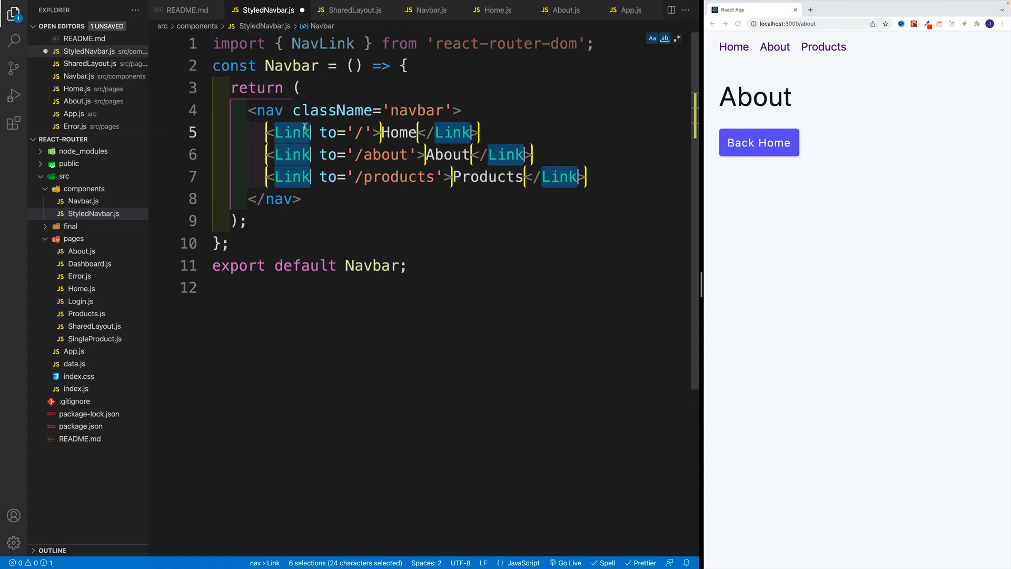
type("NavLink")
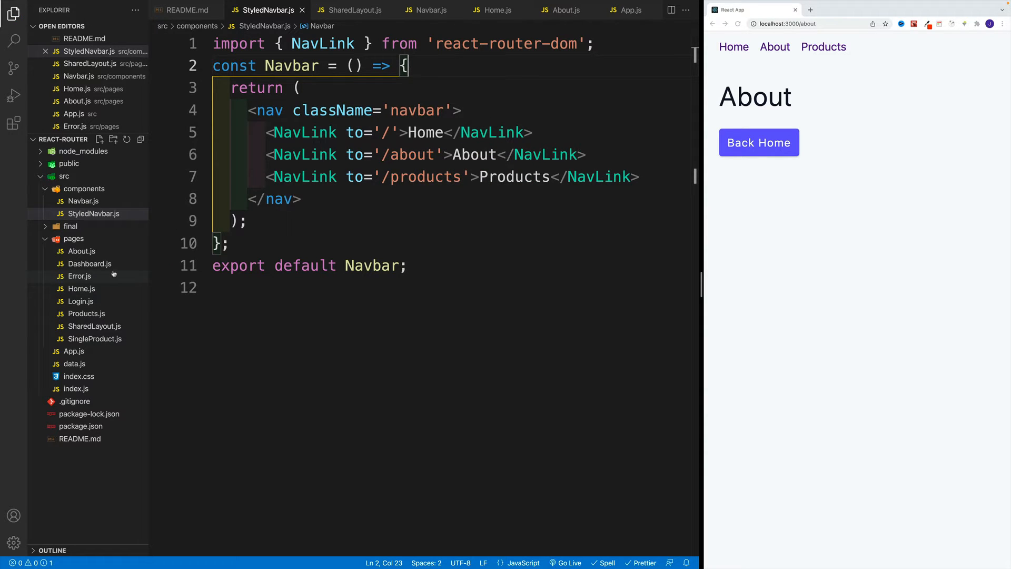
mouse_move(74, 350)
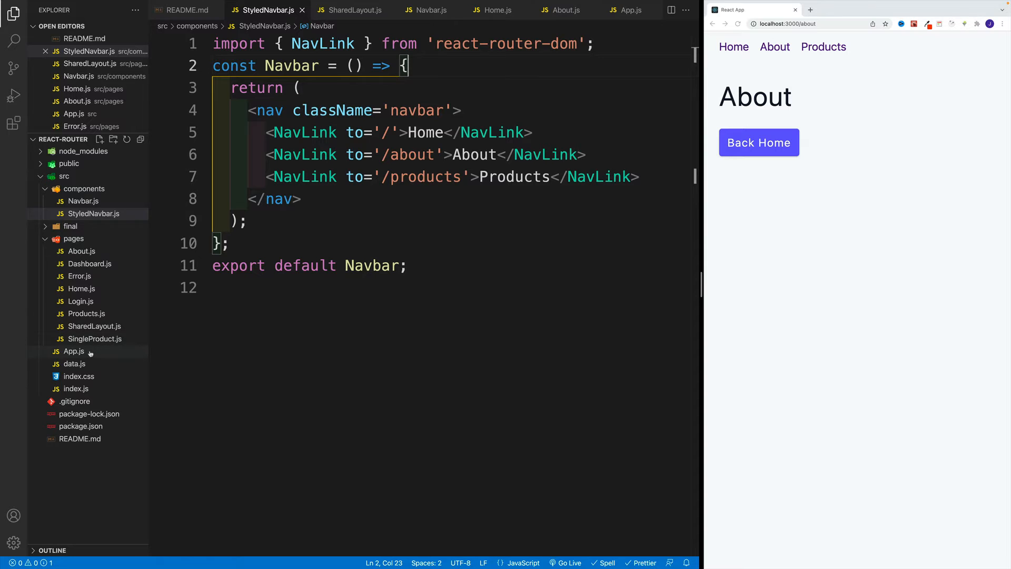
Make SharedLayout.js import StyledNavbar from '../components/StyledNavbar' and render <StyledNavbar /> instead of <Navbar />
left_click(74, 351)
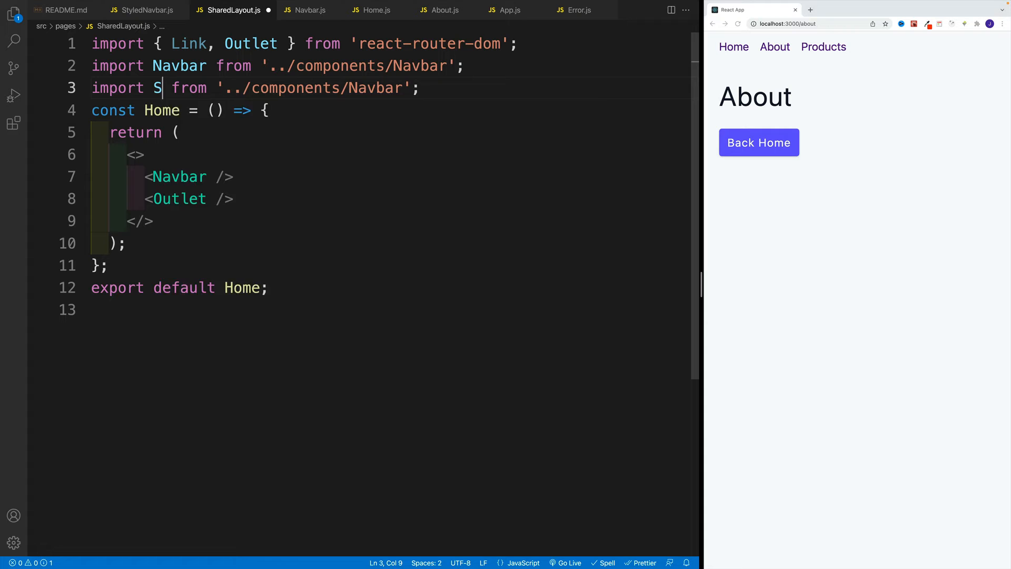
type("hared")
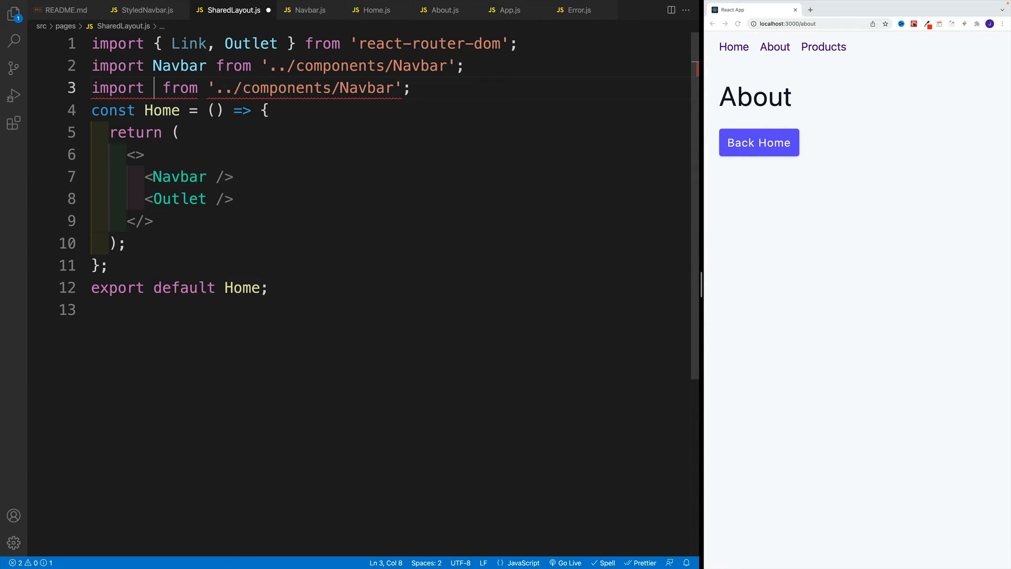
type("Styled")
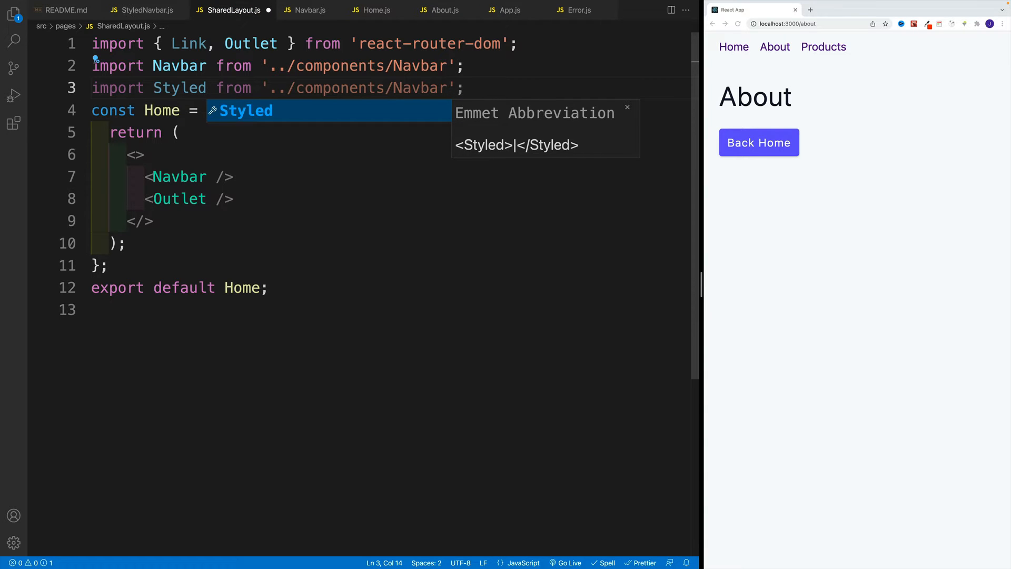
type("Navbar")
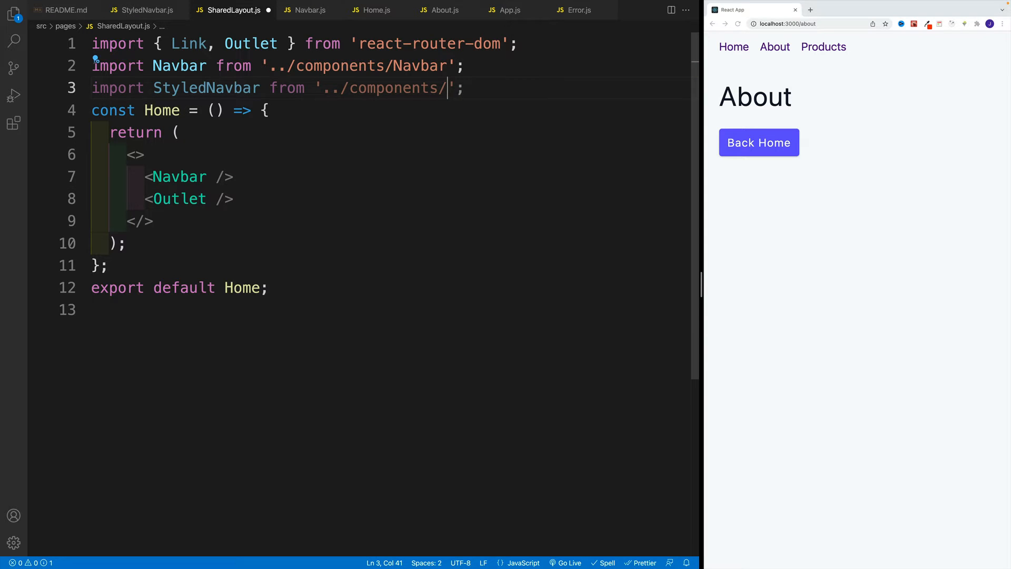
type("StyledNavbar")
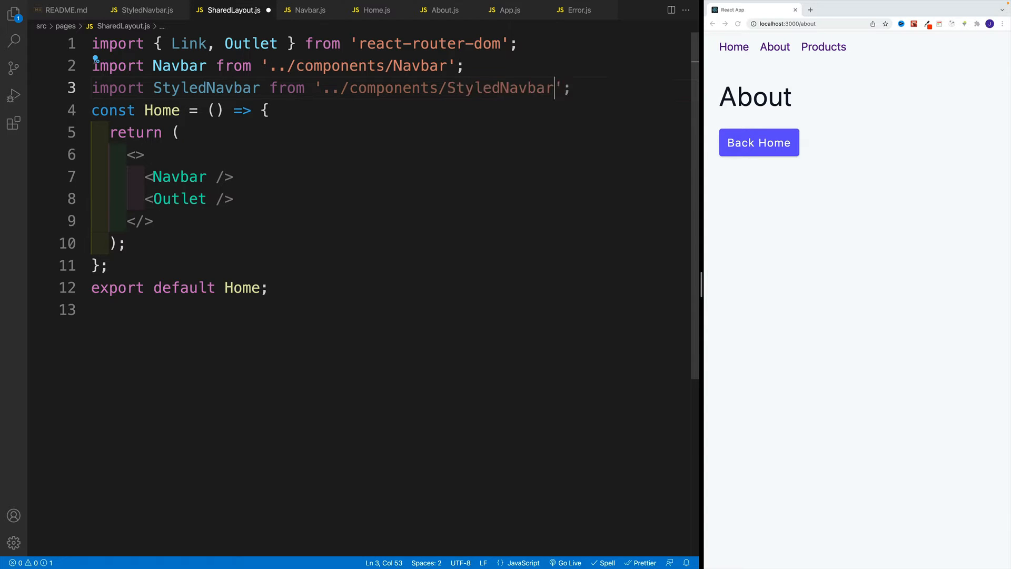
left_click(135, 154)
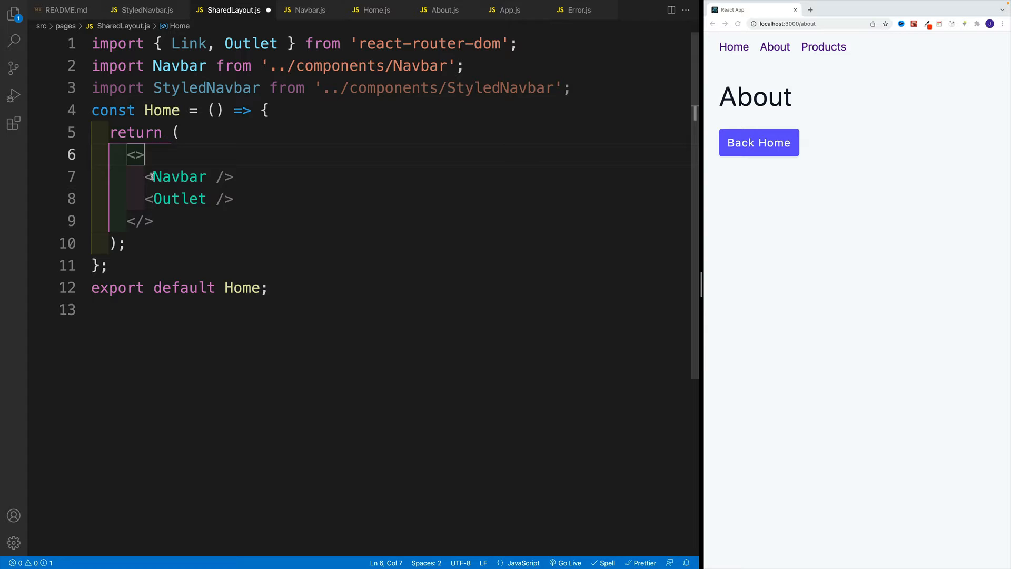
type("Styled")
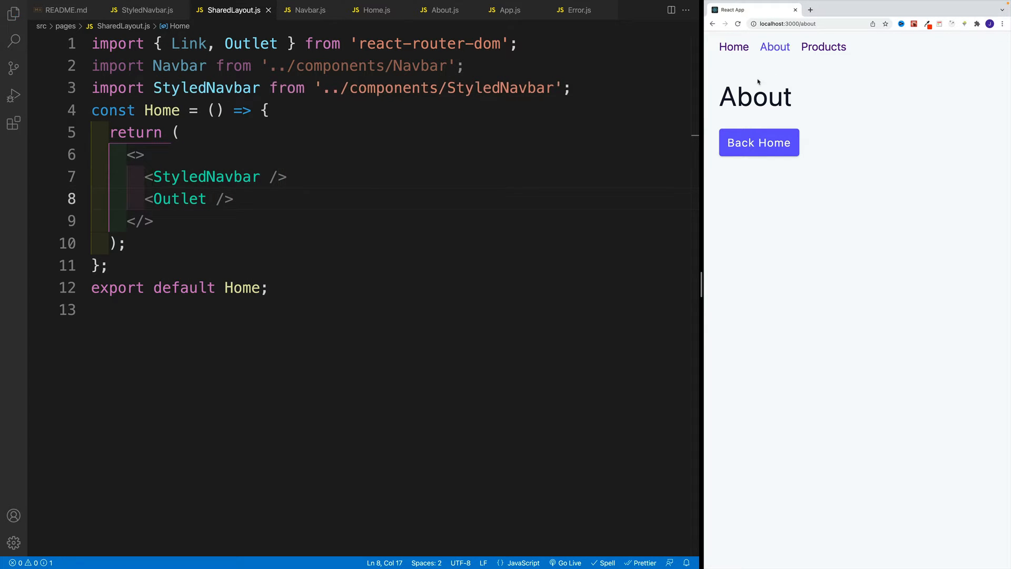
Visit Products, then Home, in the preview and return to the SharedLayout.js code
left_click(823, 47)
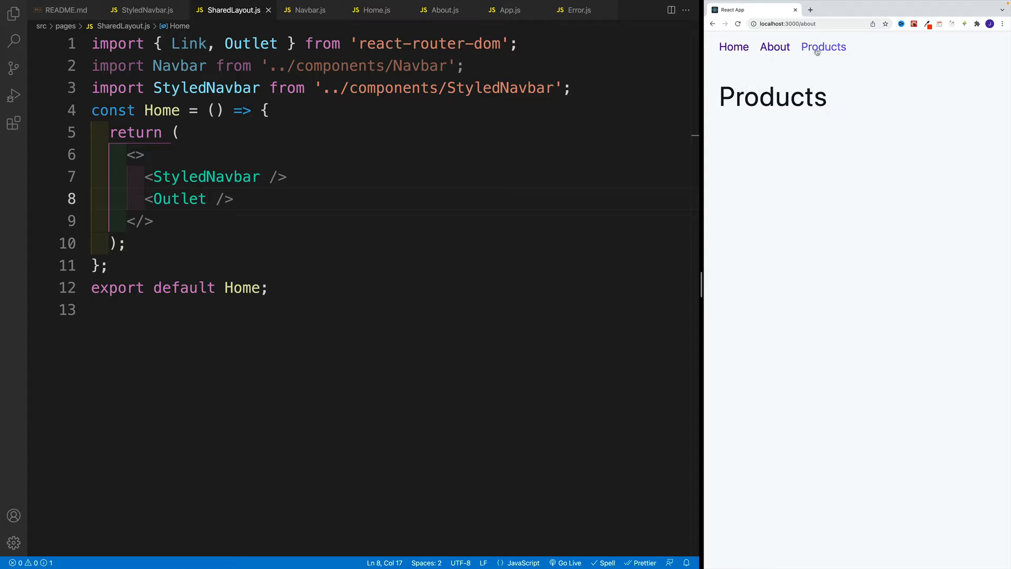
left_click(733, 46)
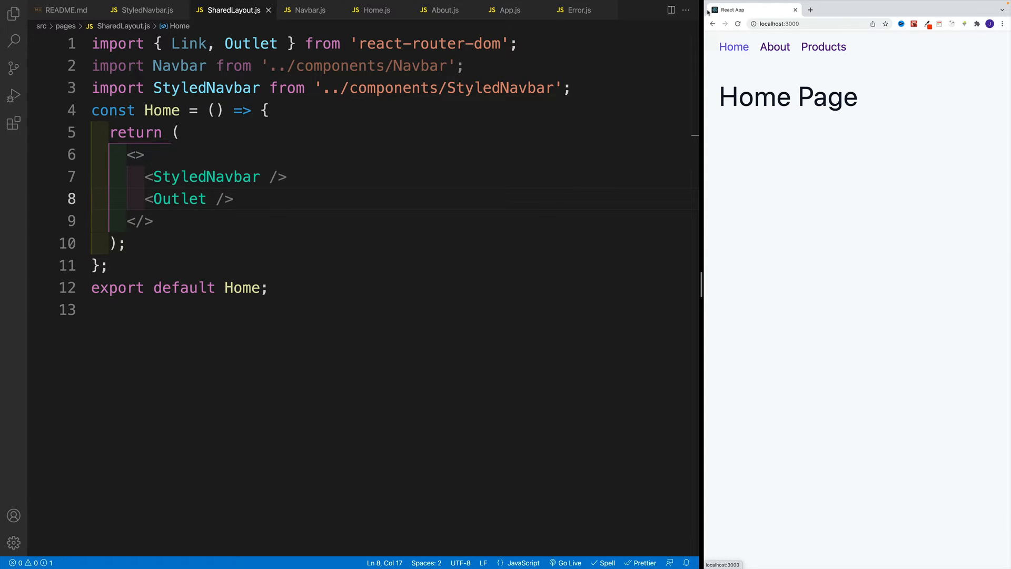
left_click(127, 243)
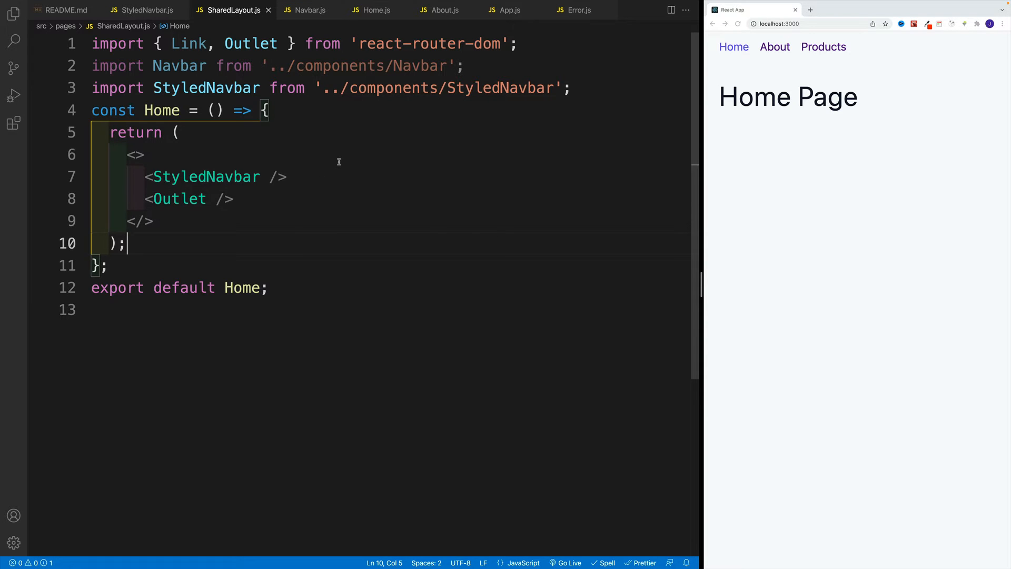
left_click(143, 154)
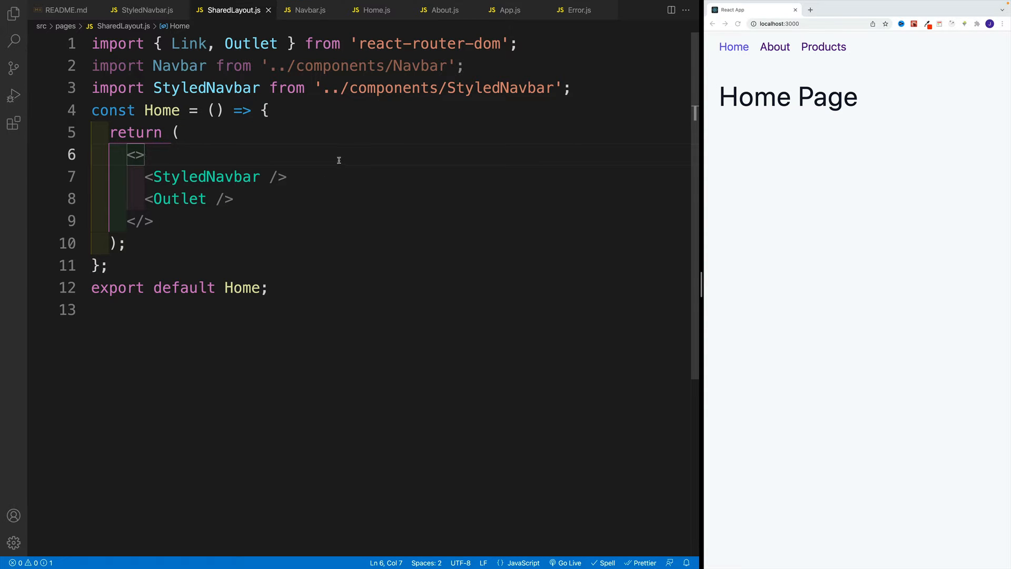
mouse_move(314, 132)
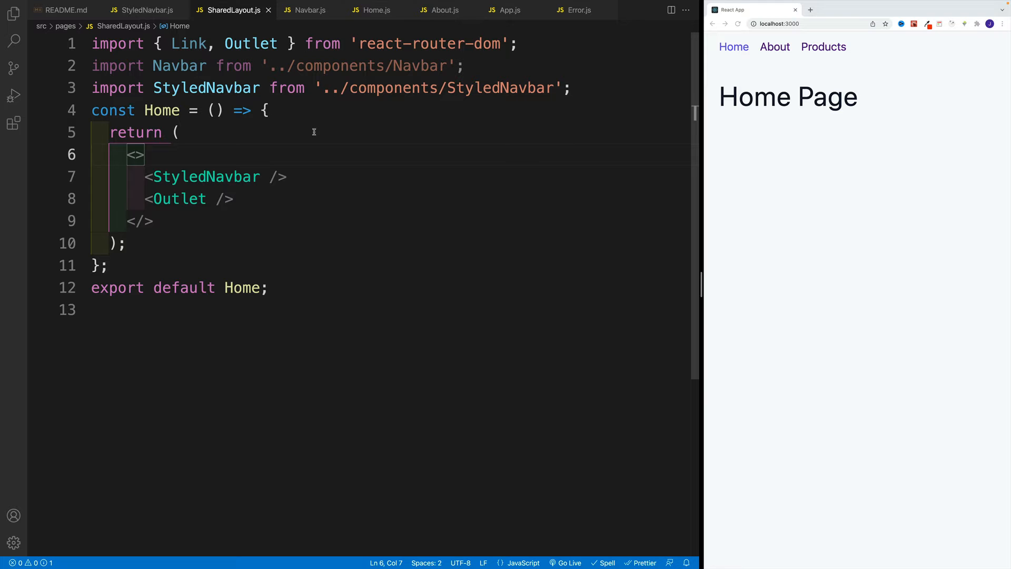
left_click(180, 132)
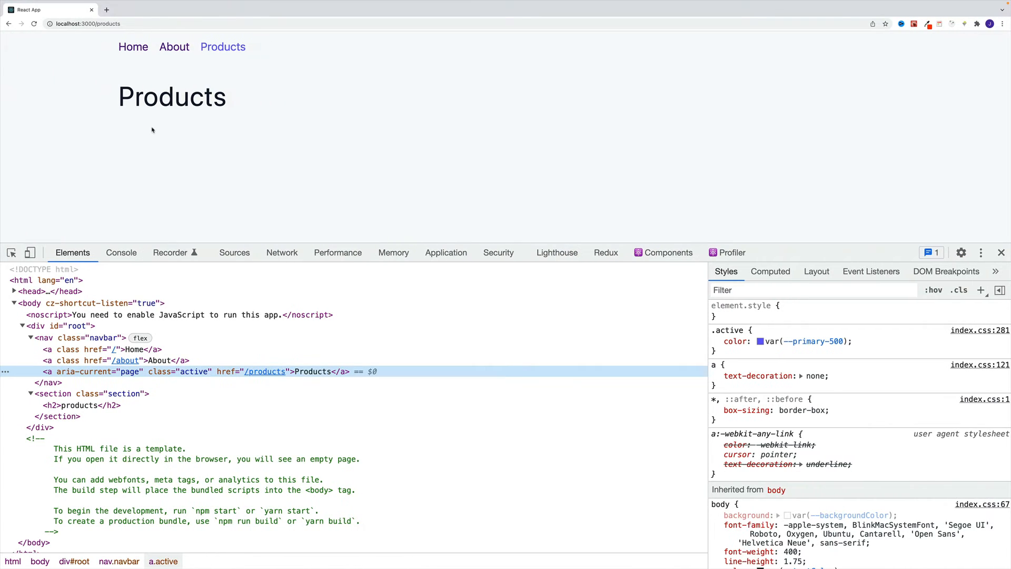
Inspect the Products anchor's active class and its .active colour rule in DevTools
left_click(58, 415)
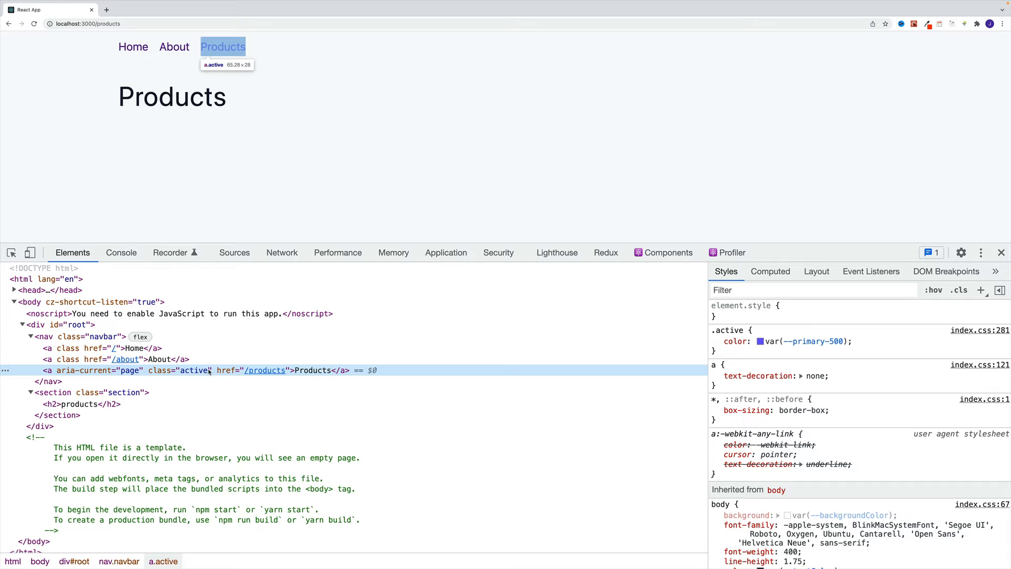
mouse_move(471, 182)
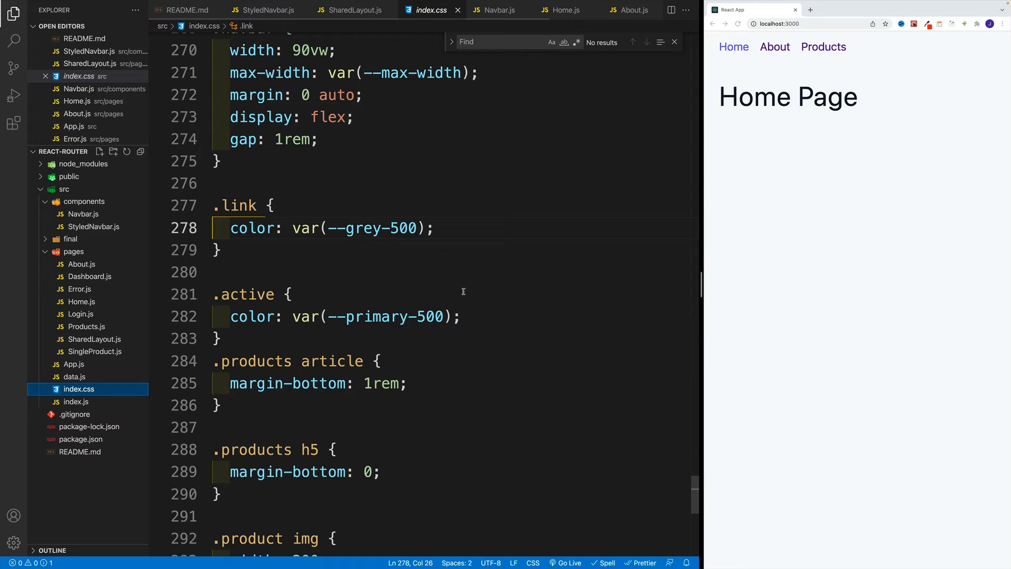
left_click(292, 296)
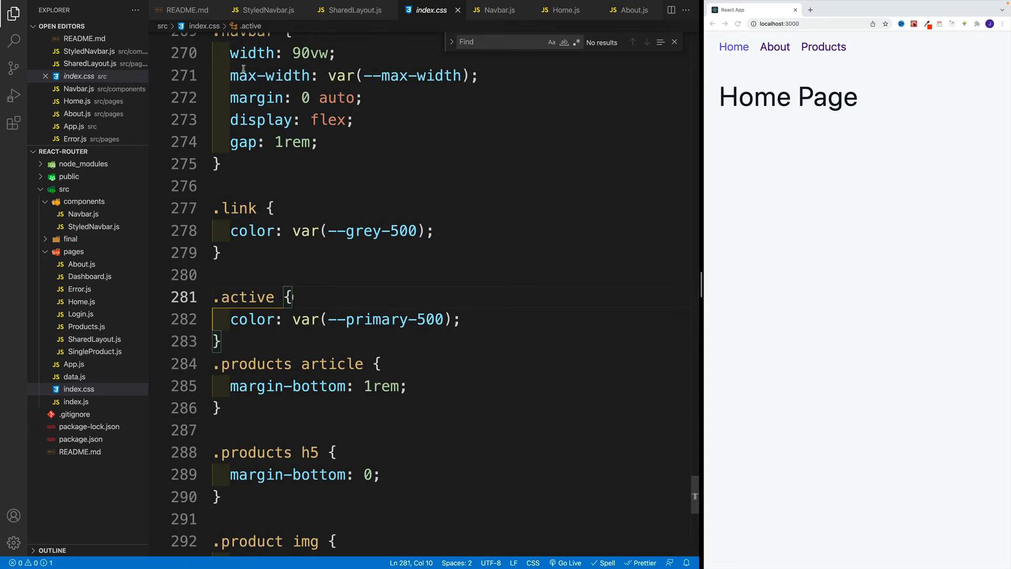
scroll("up", 3)
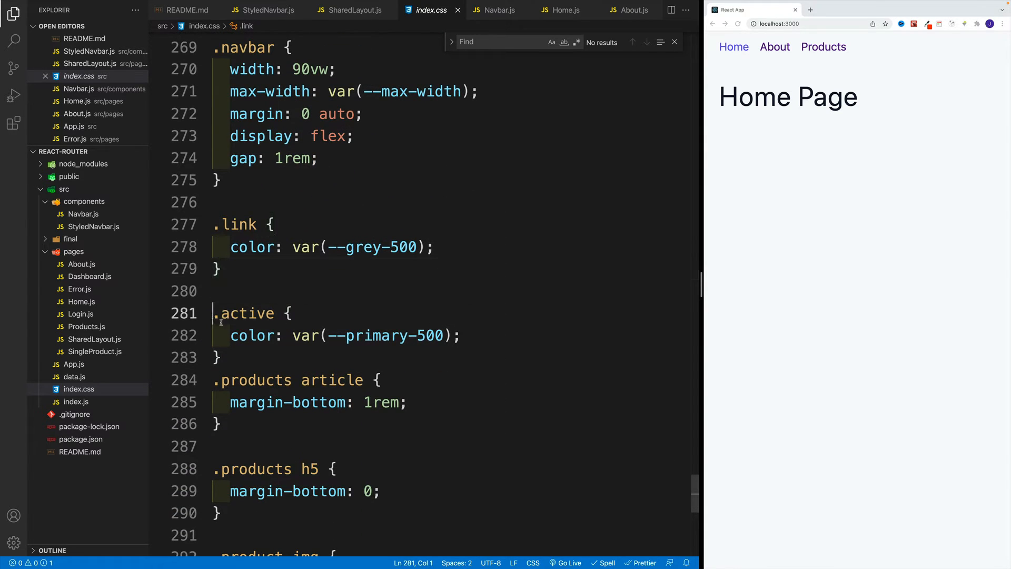
left_click(221, 268)
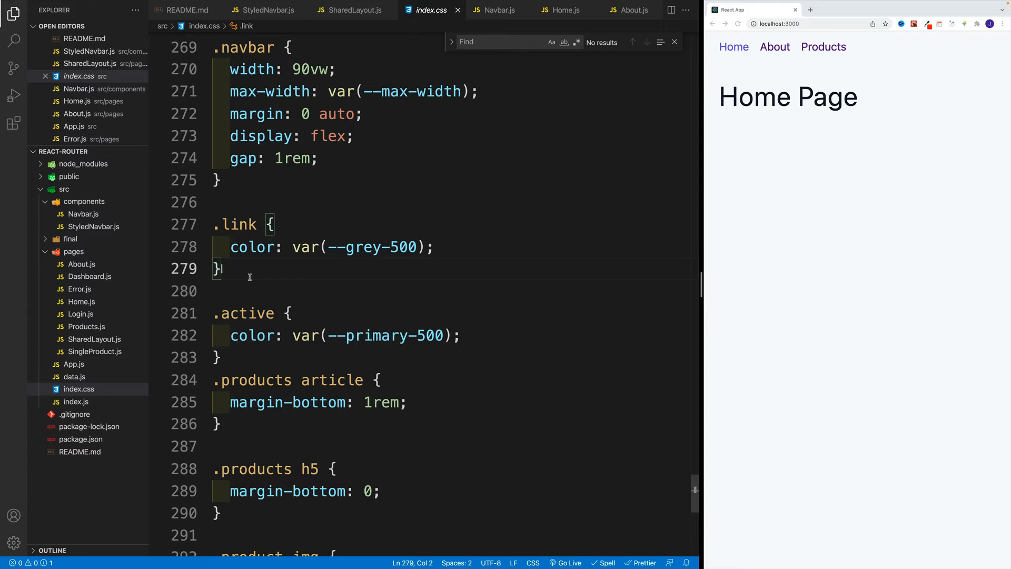
mouse_move(290, 275)
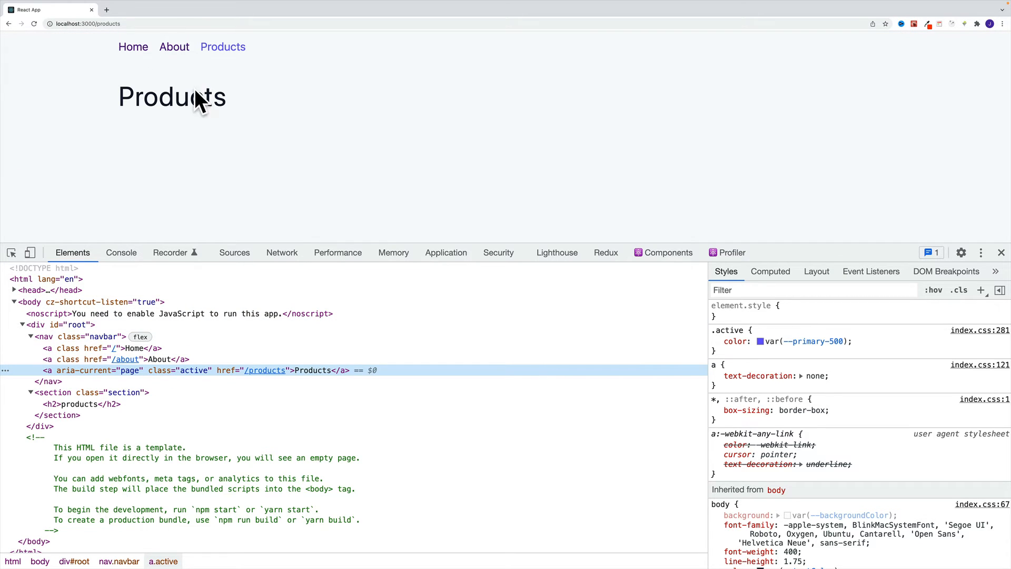
mouse_move(486, 151)
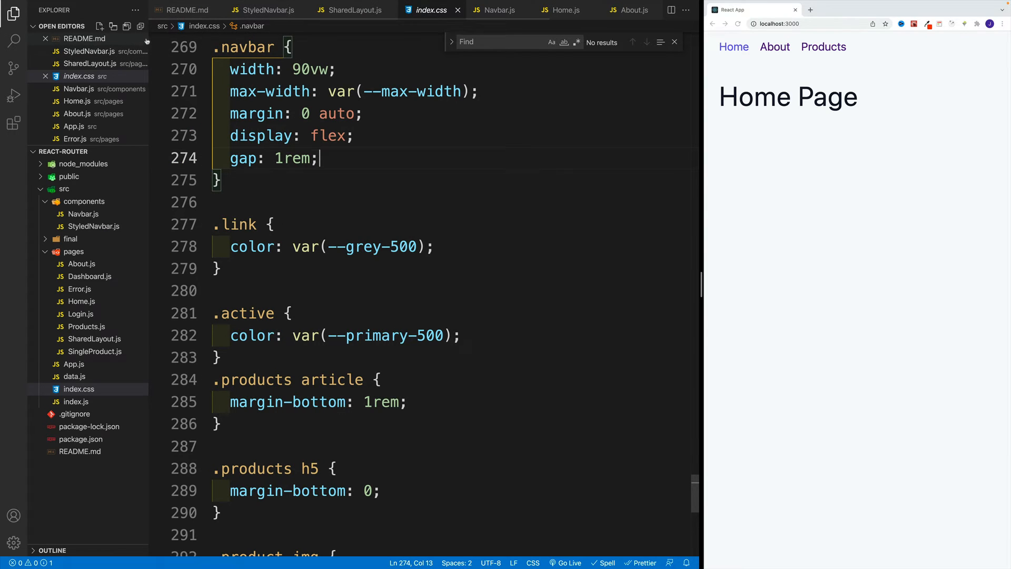
Close all editors, collapse the folder tree, and show only StyledNavbar.js with the sidebar hidden
left_click(140, 38)
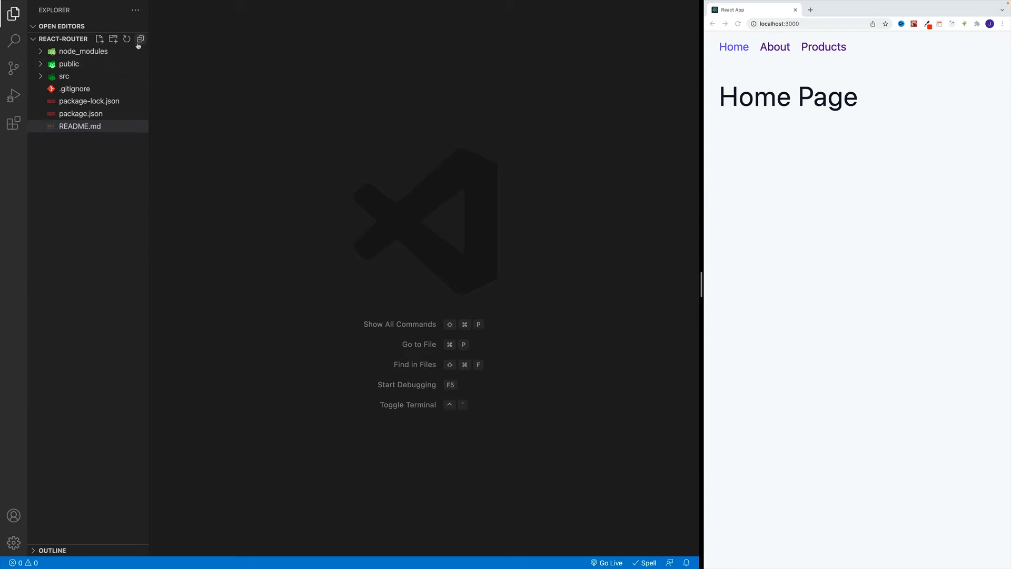
left_click(63, 76)
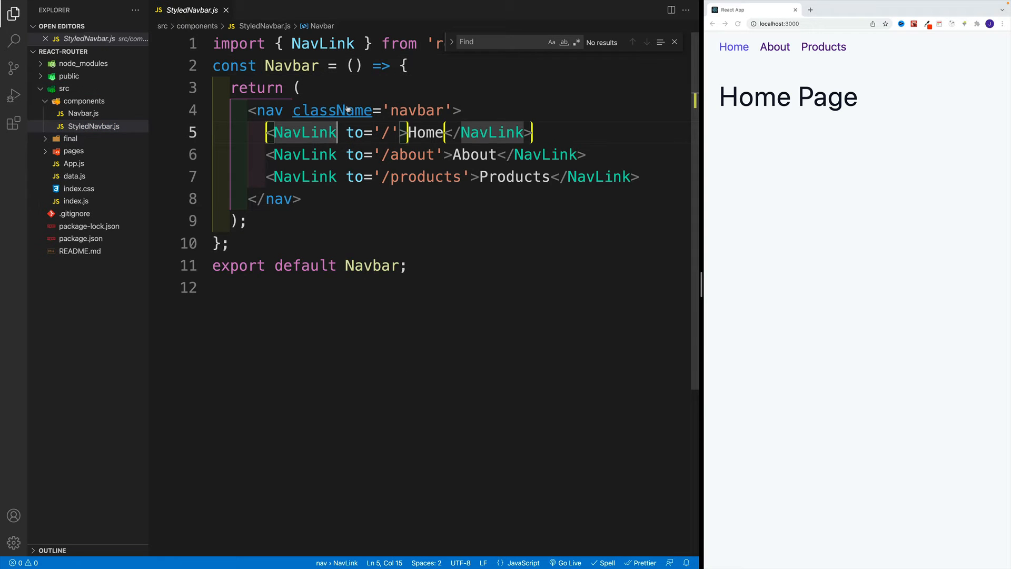
left_click(674, 42)
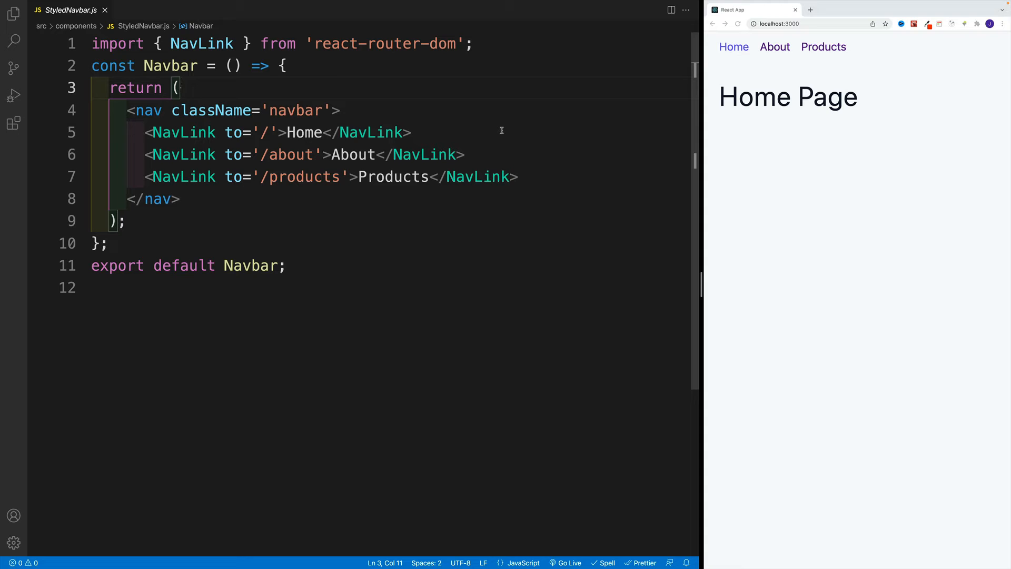
left_click(285, 265)
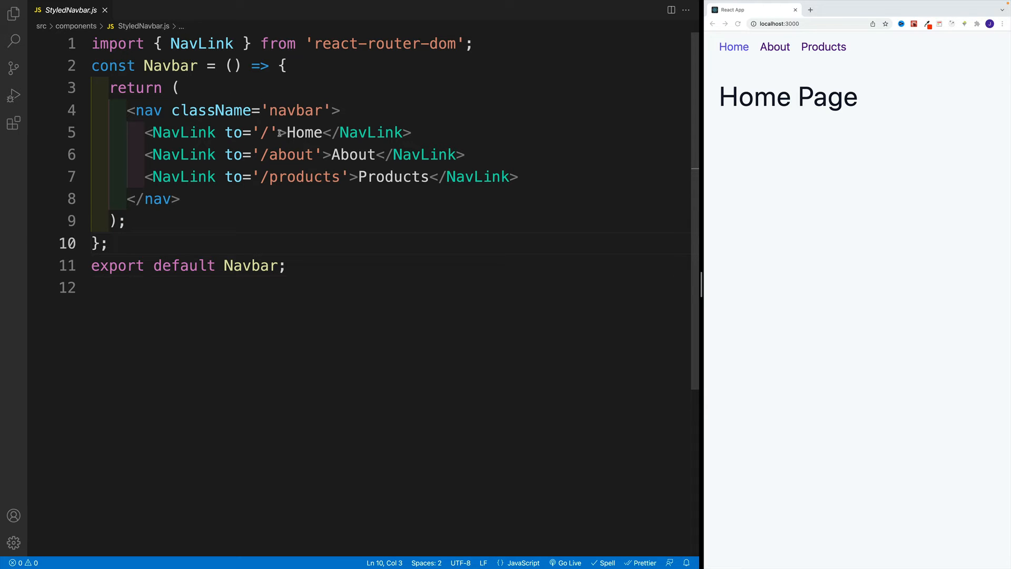
Add a style prop to the Home NavLink as an arrow function taking isActive
type("style={")
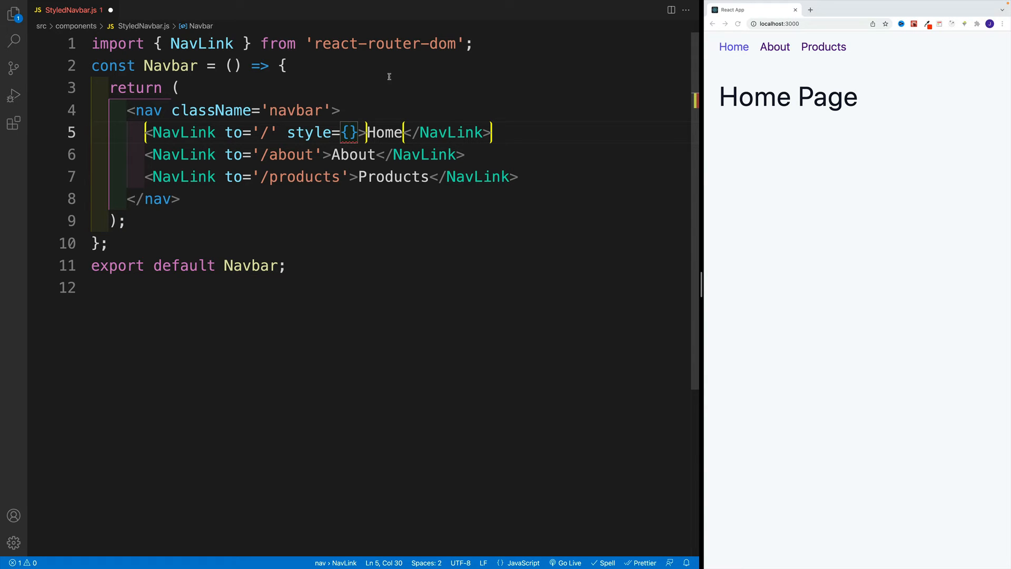
type("()=>{")
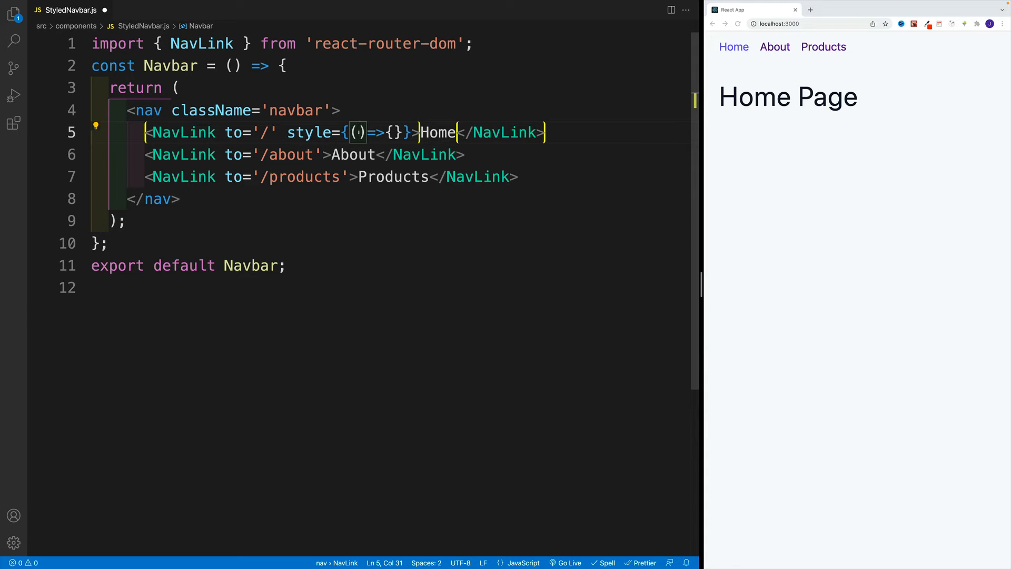
type("is")
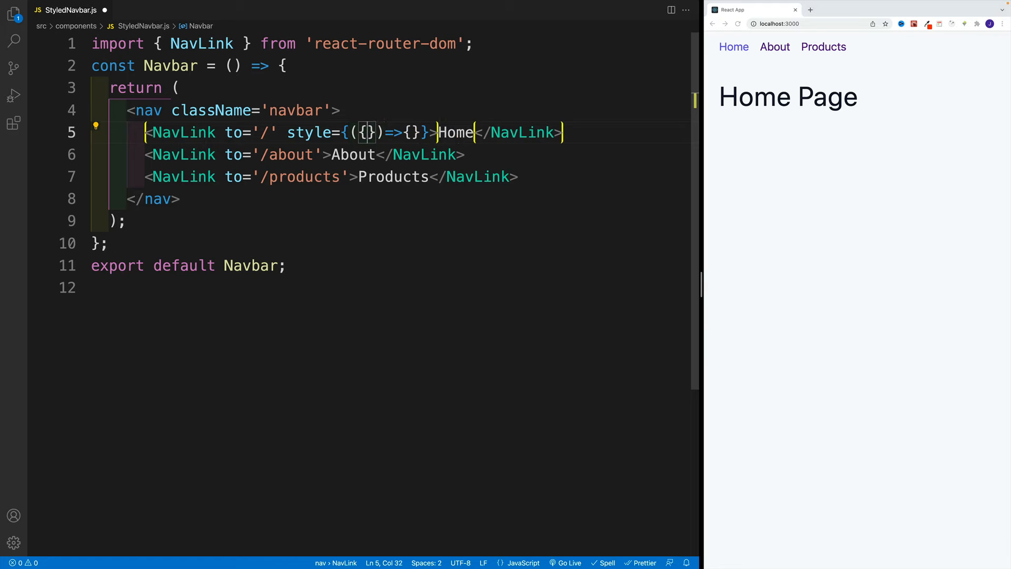
type("isActive")
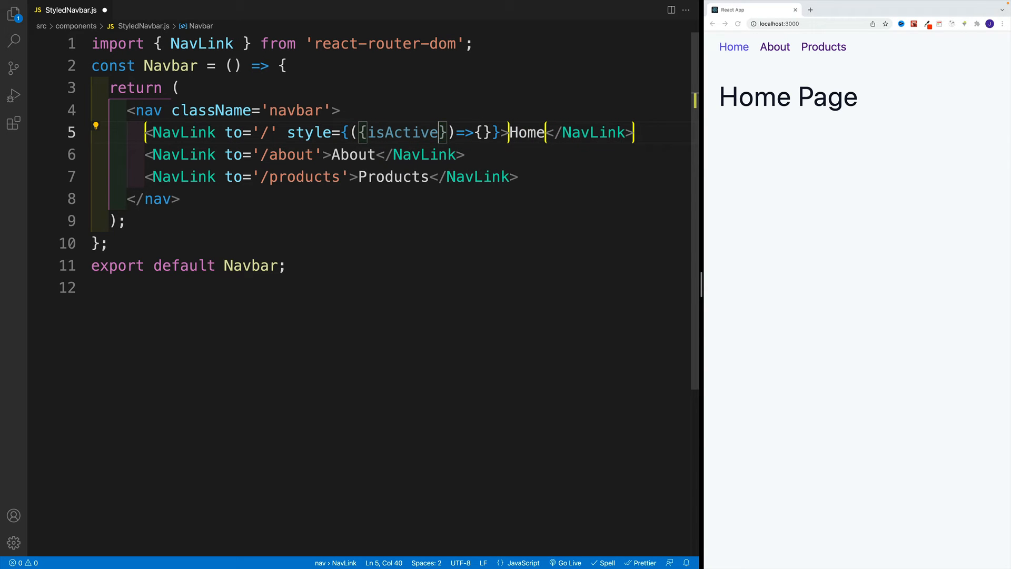
Make the function body return { color: isActive ? 'red' : 'grey' }
left_click(182, 88)
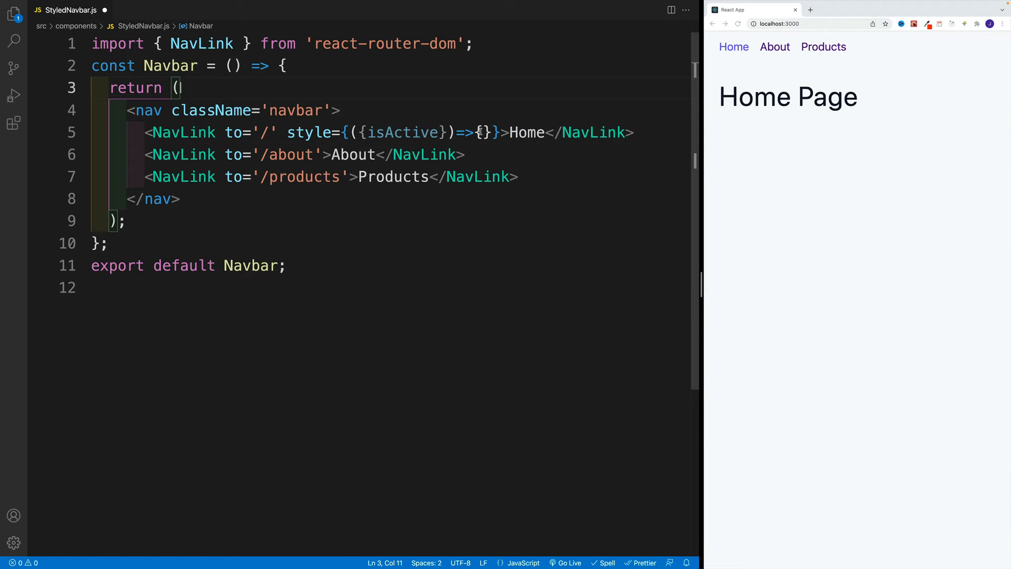
key("Enter")
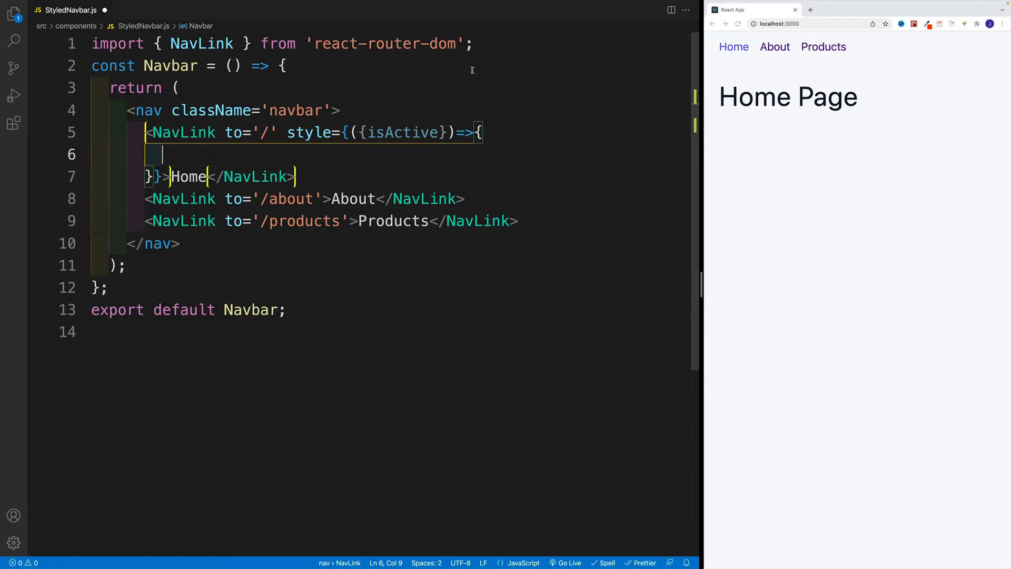
double_click(308, 132)
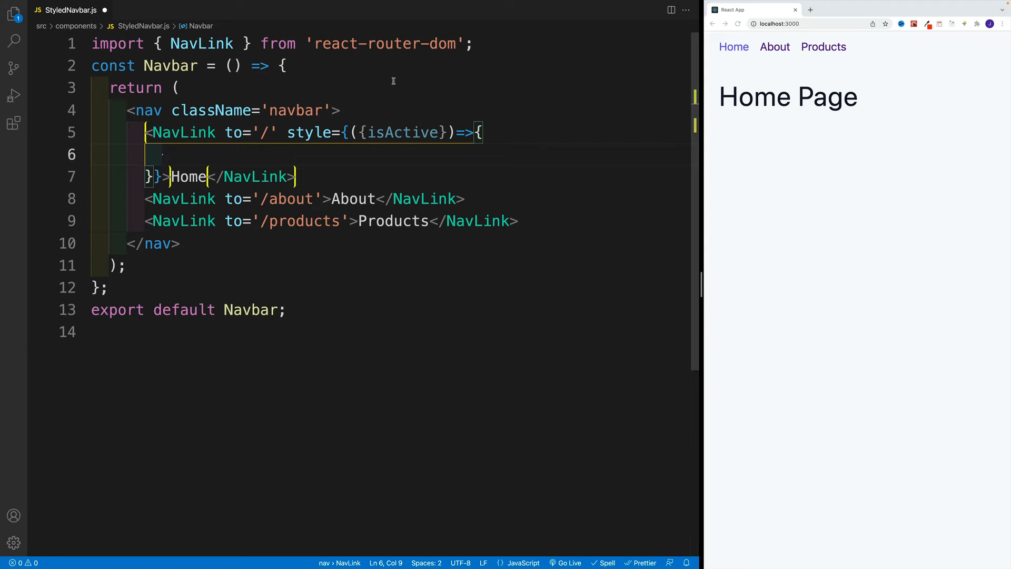
type("return")
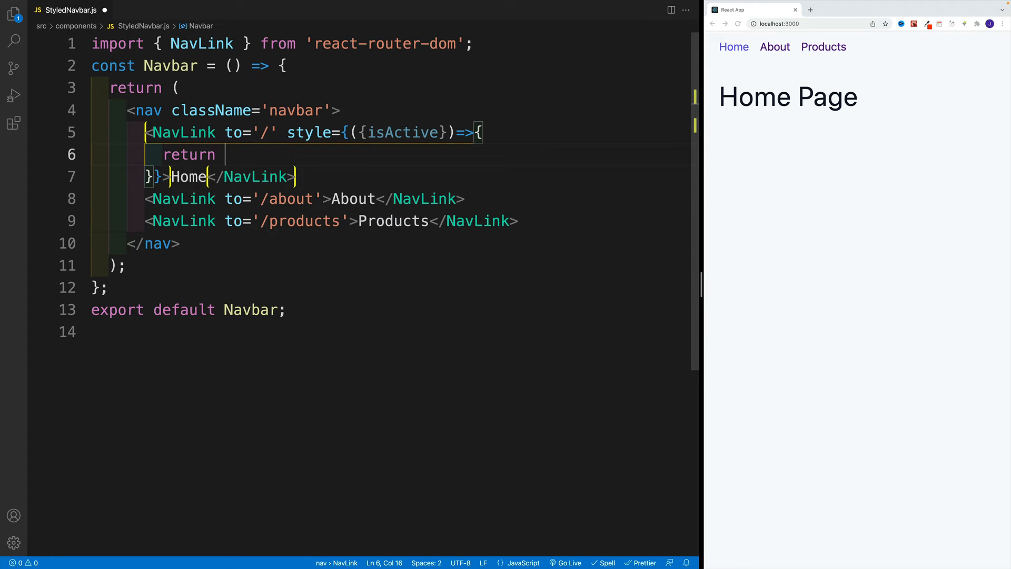
type("{}")
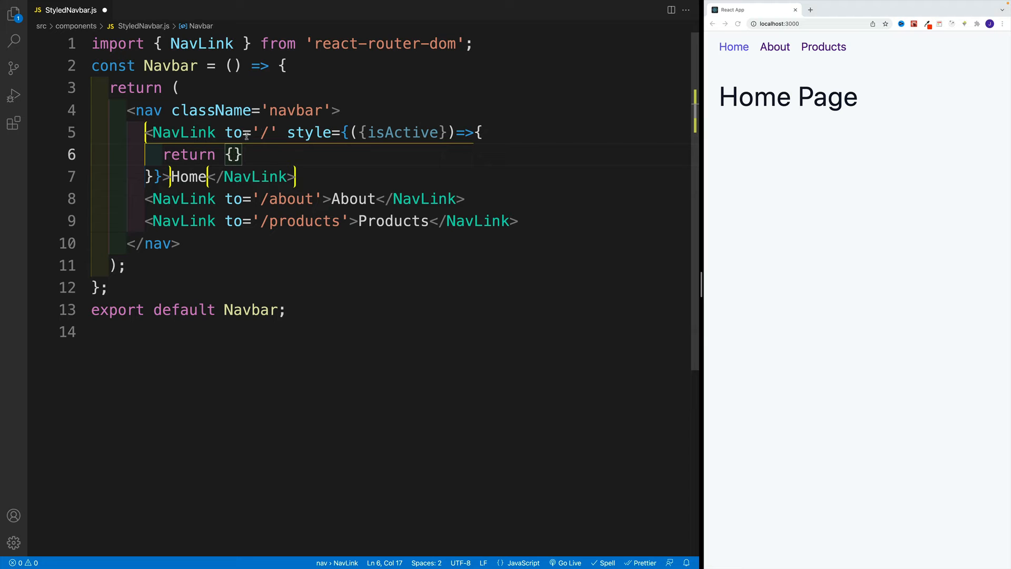
type("color:")
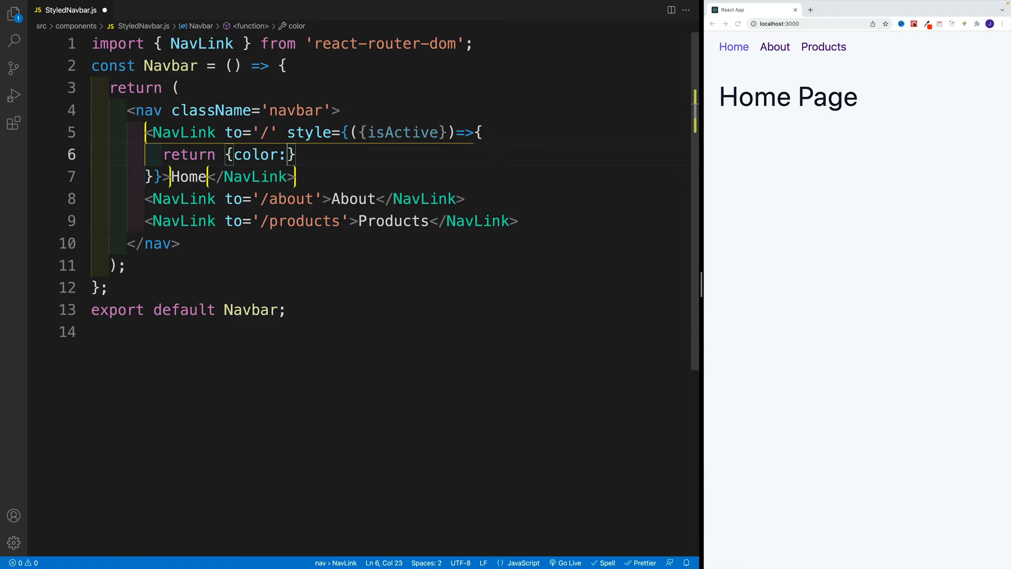
type("isActive")
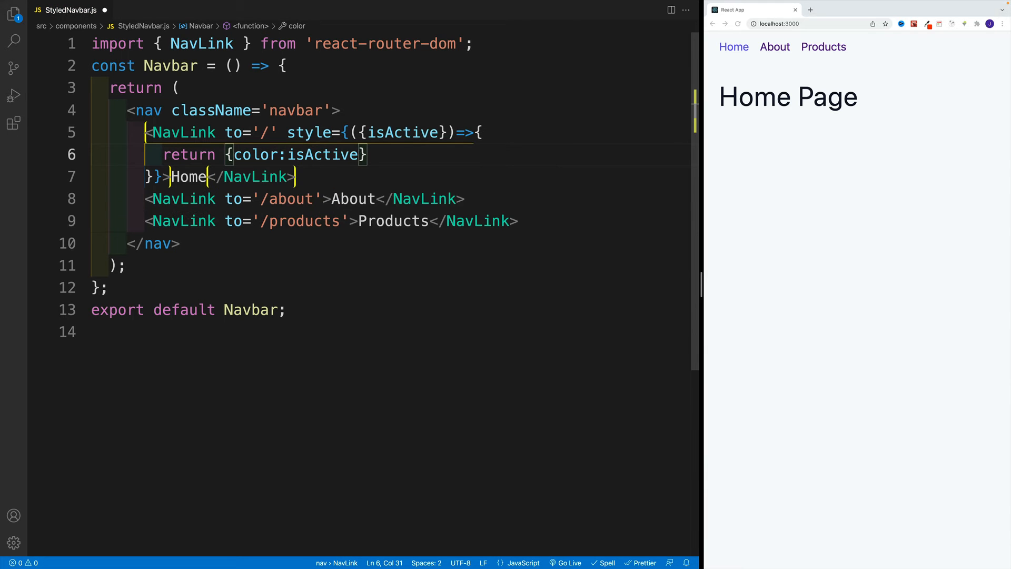
type("?''")
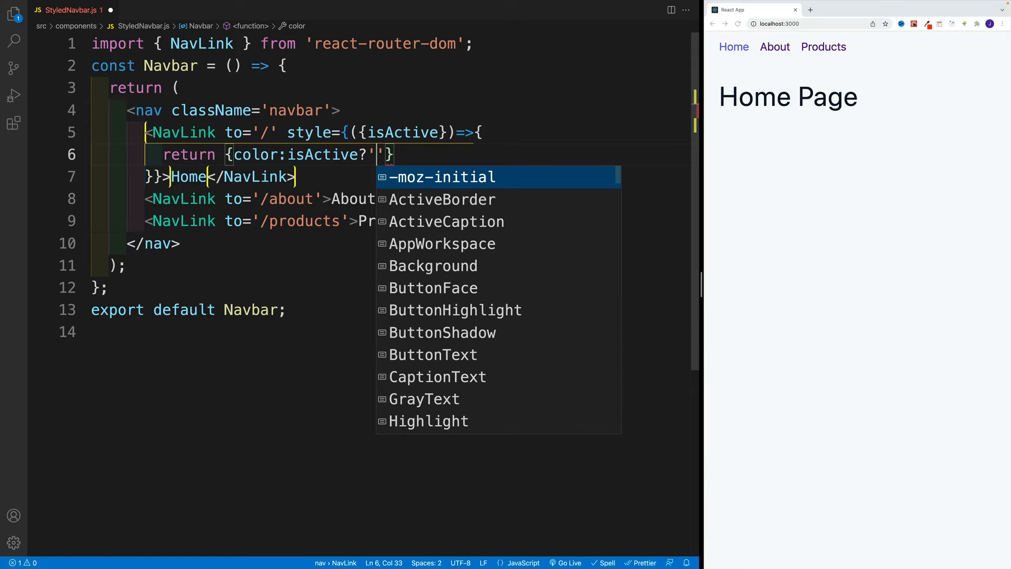
type("red")
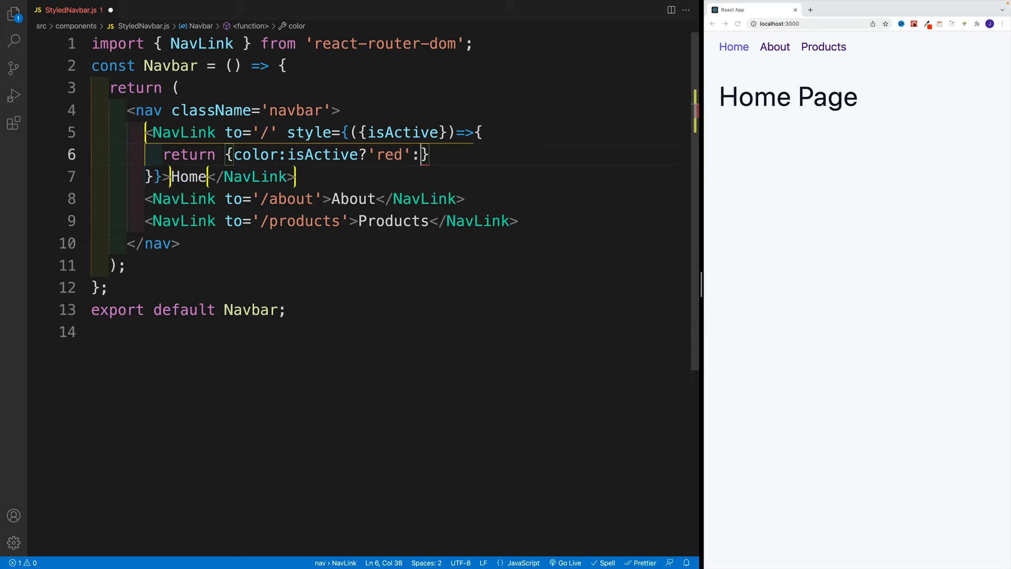
type("'grey")
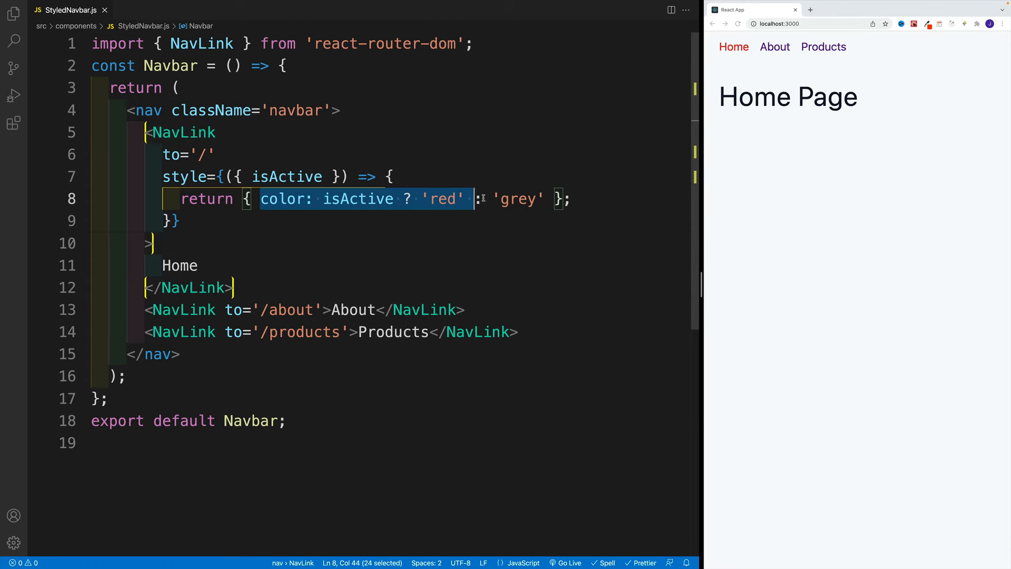
Review the color property in the Home link's style code, then bring up the README notes
left_click(264, 198)
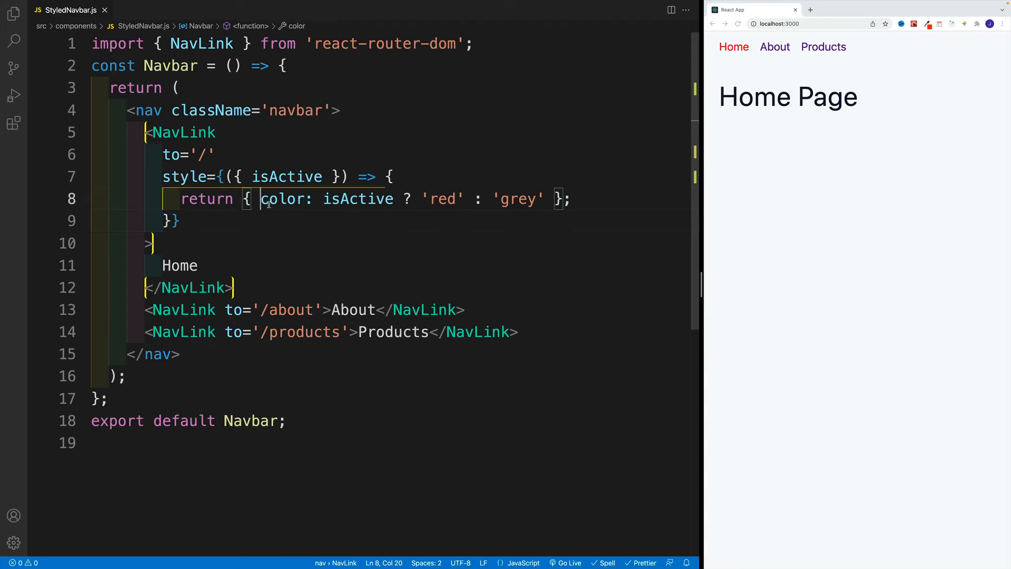
double_click(282, 199)
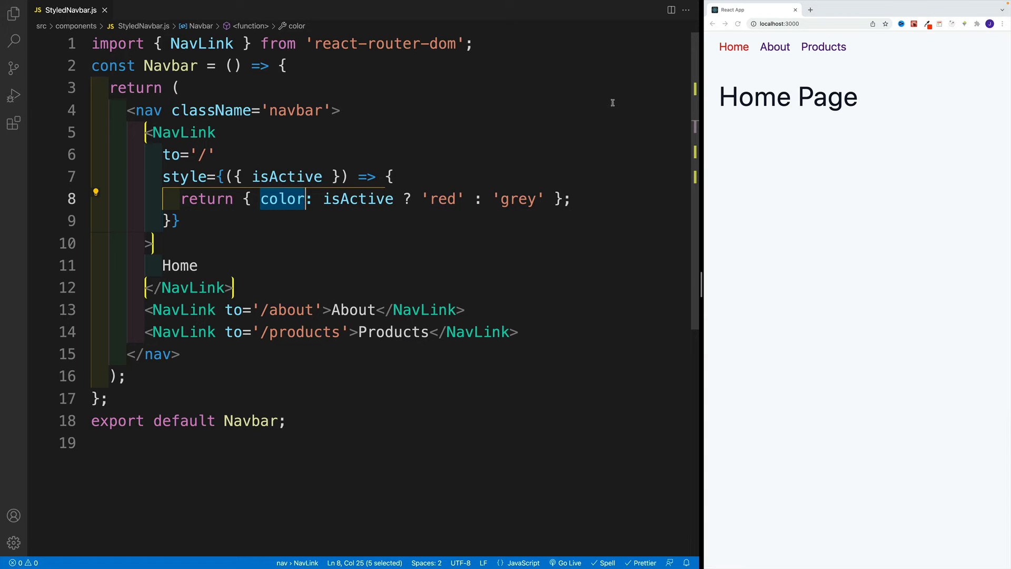
left_click(390, 176)
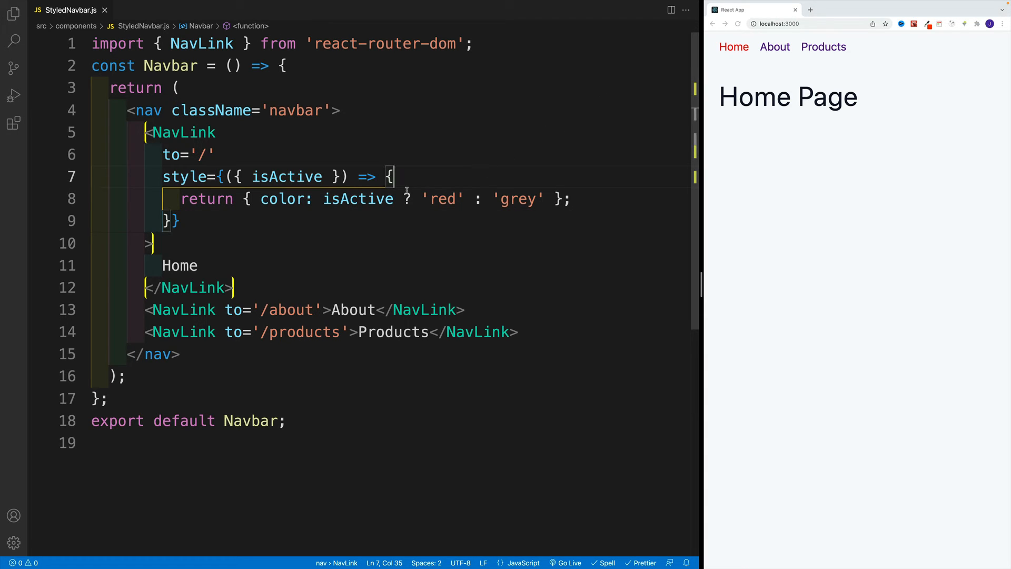
mouse_move(603, 110)
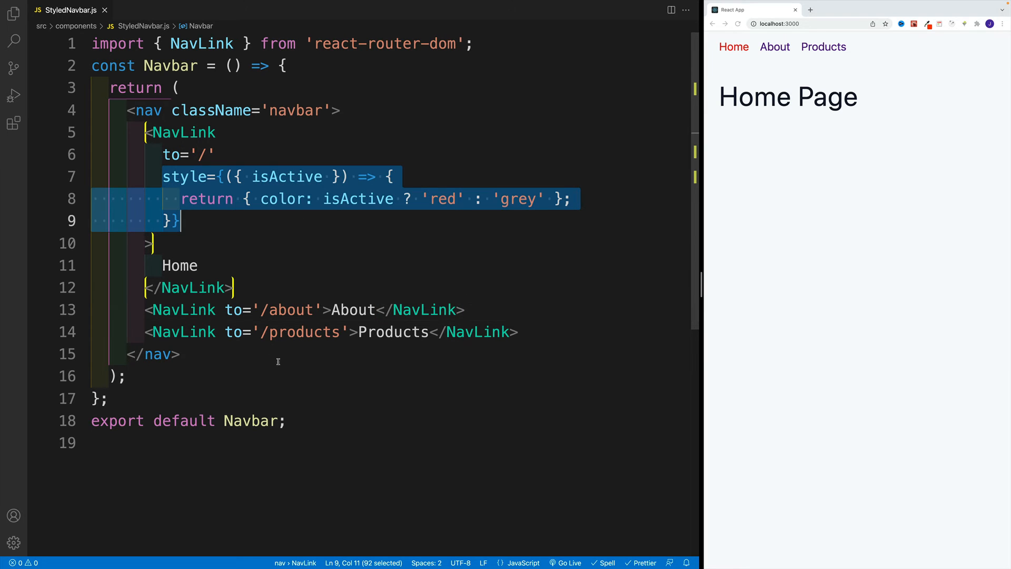
mouse_move(347, 252)
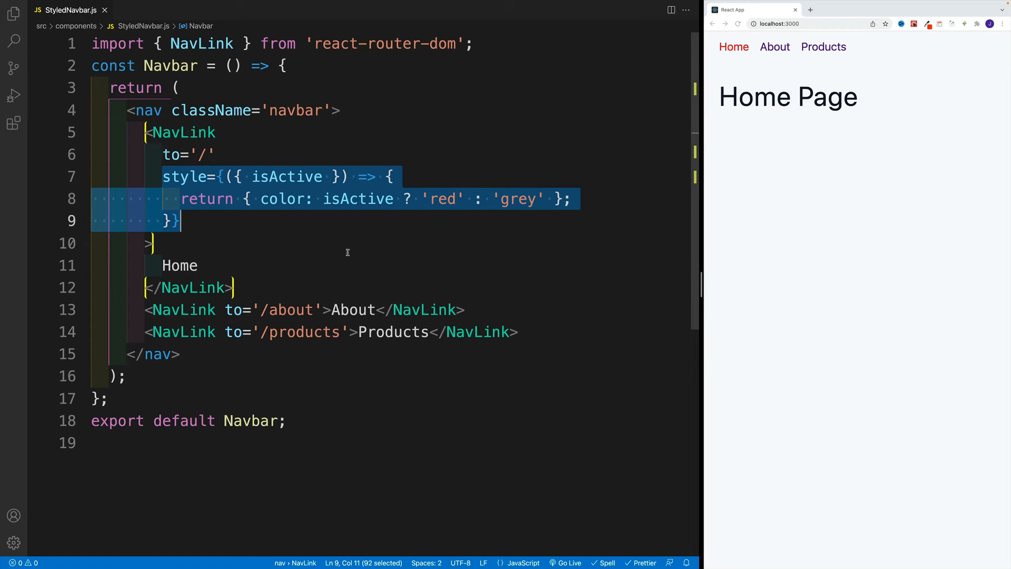
left_click(152, 244)
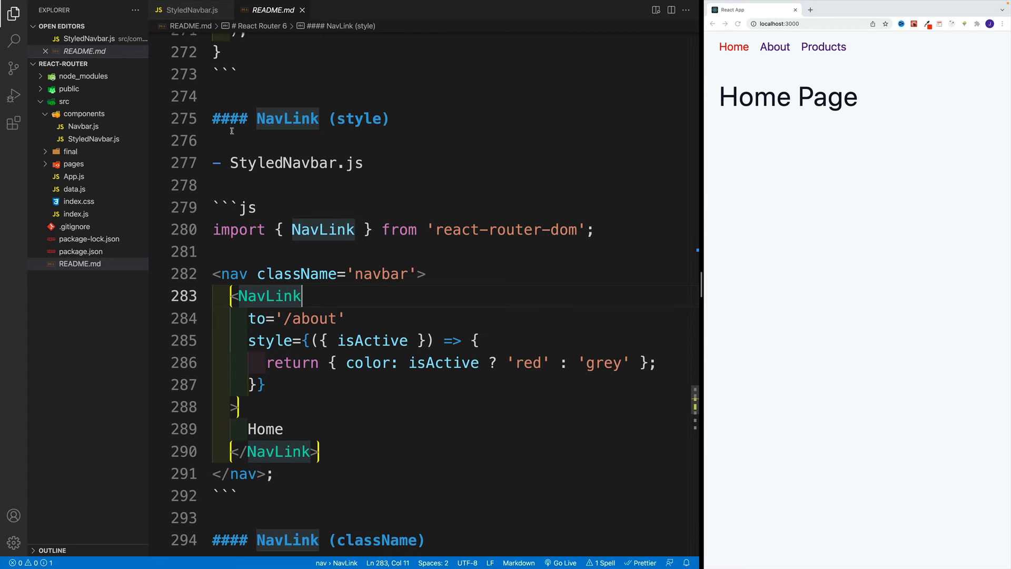
Show the README.md notes at the NavLink (style) section
left_click(188, 10)
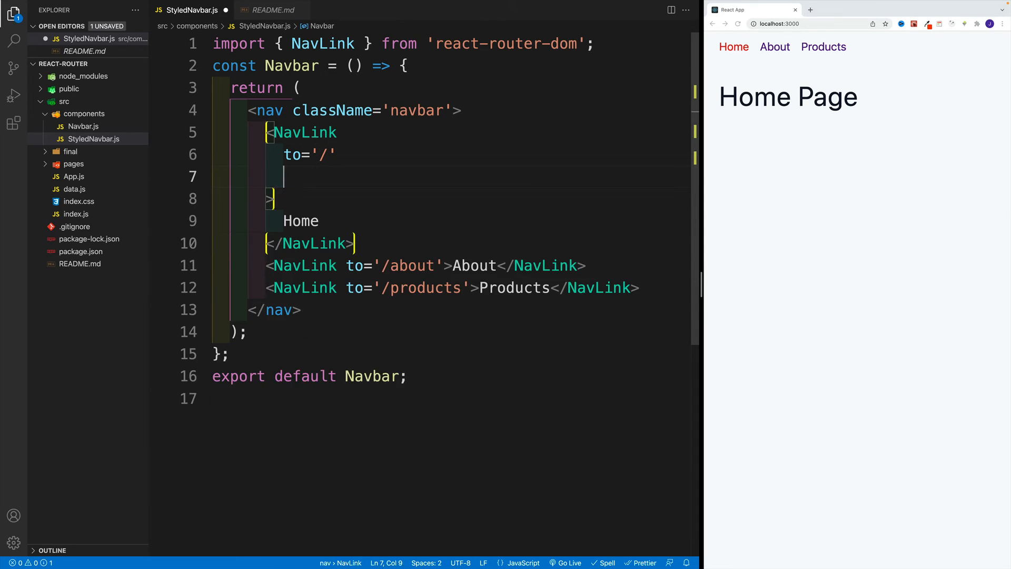
Replace the Home link's style prop with an empty className and view index.css's link rules
left_click(13, 40)
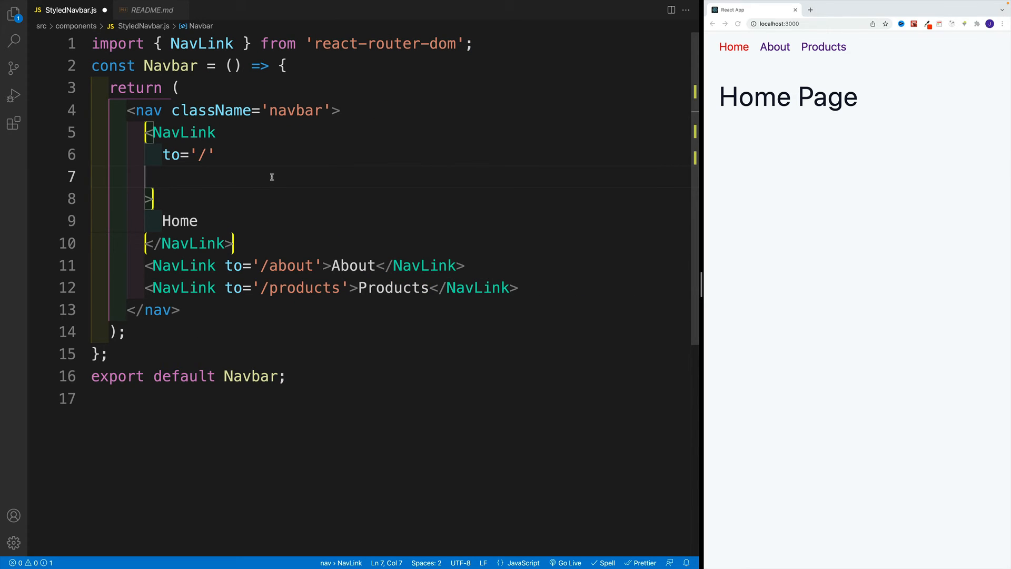
type("className={")
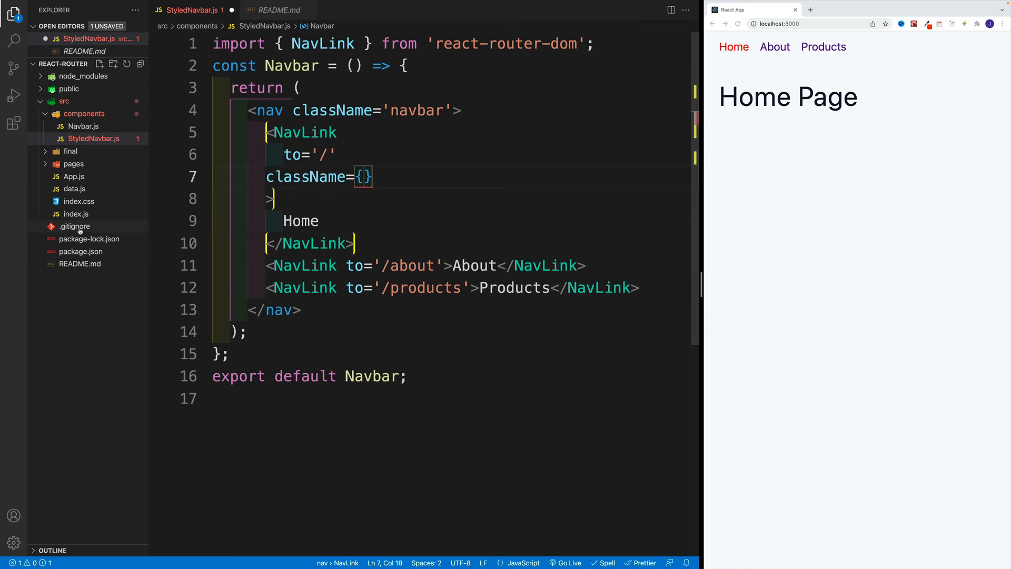
left_click(78, 201)
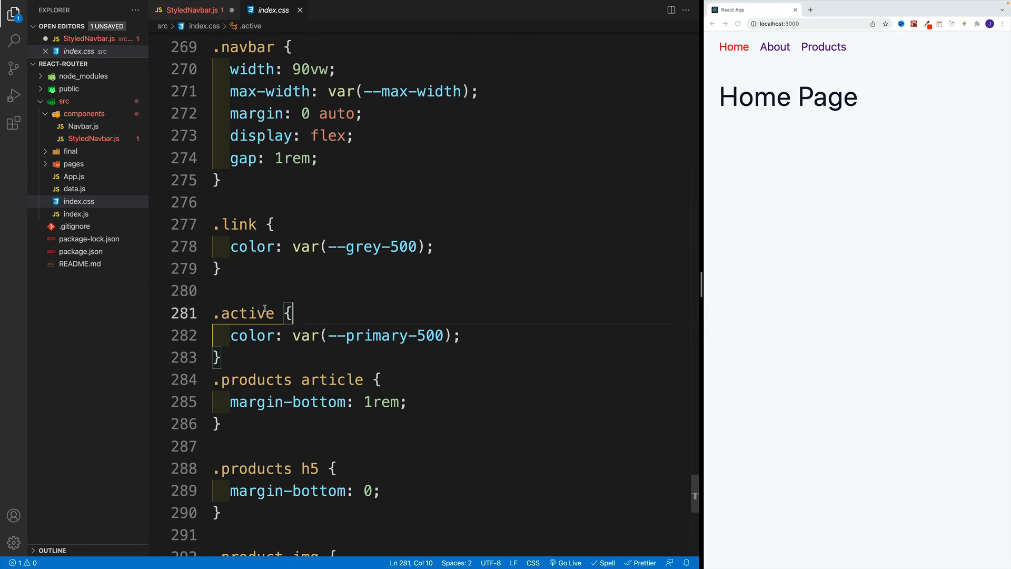
Reopen README.md at the NavLink (style) snippet
left_click(221, 268)
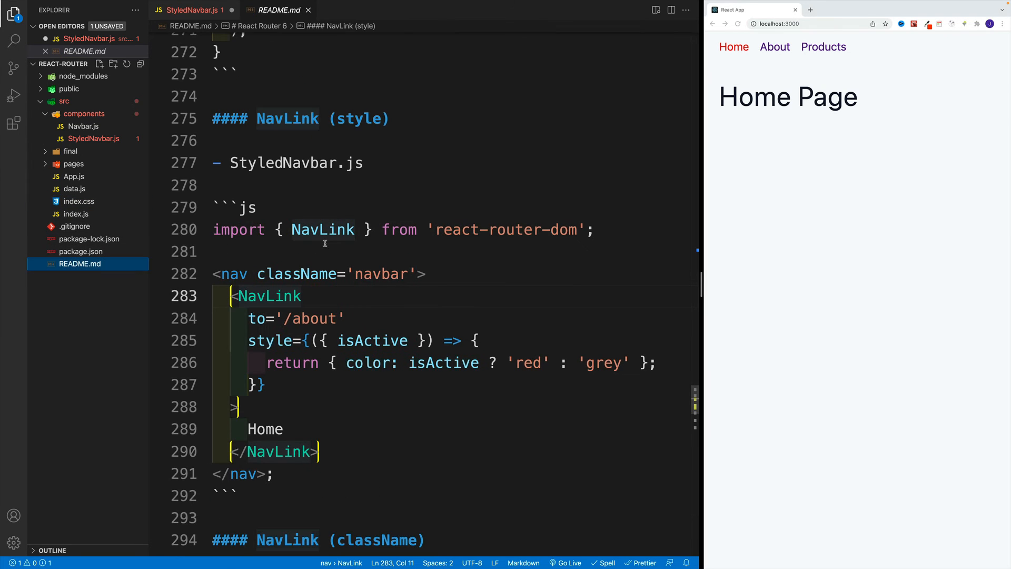
Scroll to NavLink (className) and highlight the 'link active' and 'link' class strings
scroll("down", 3)
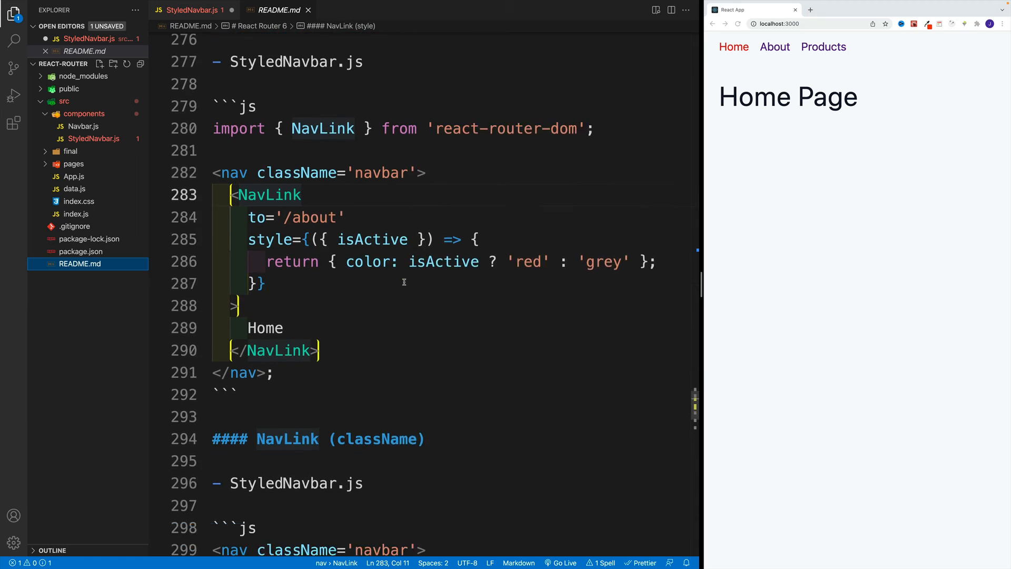
scroll("down", 3)
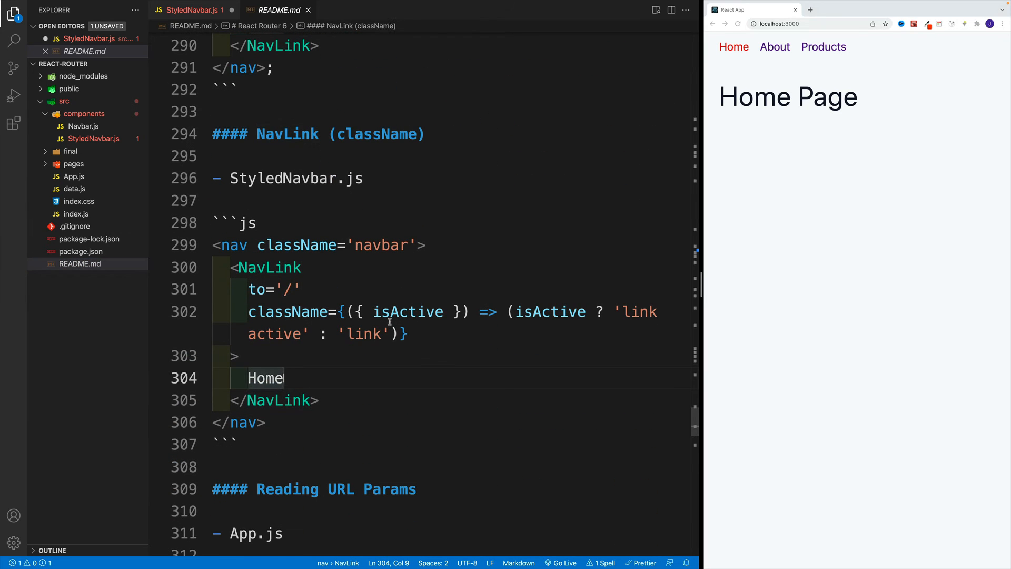
double_click(408, 311)
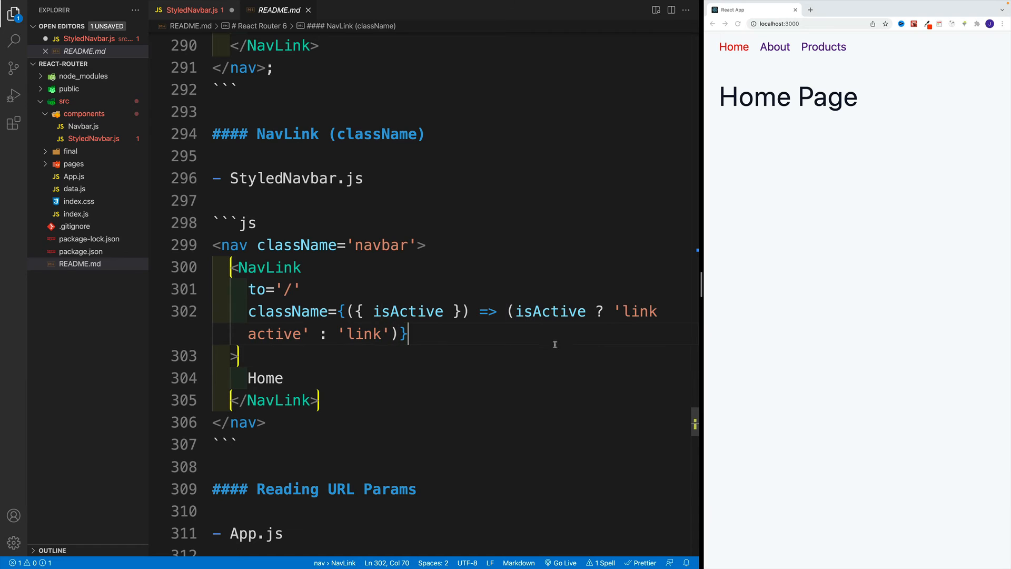
double_click(637, 311)
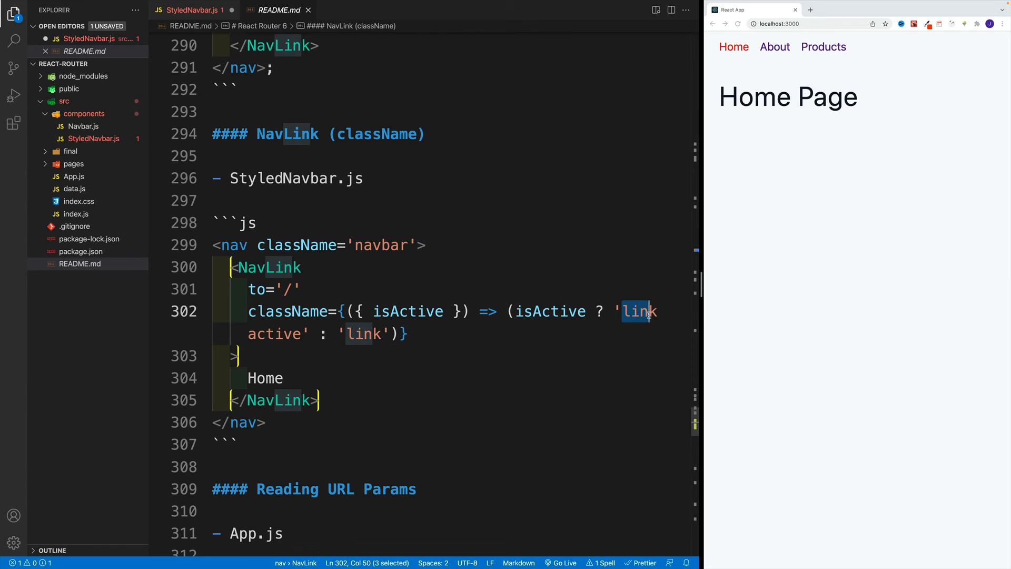
mouse_move(610, 337)
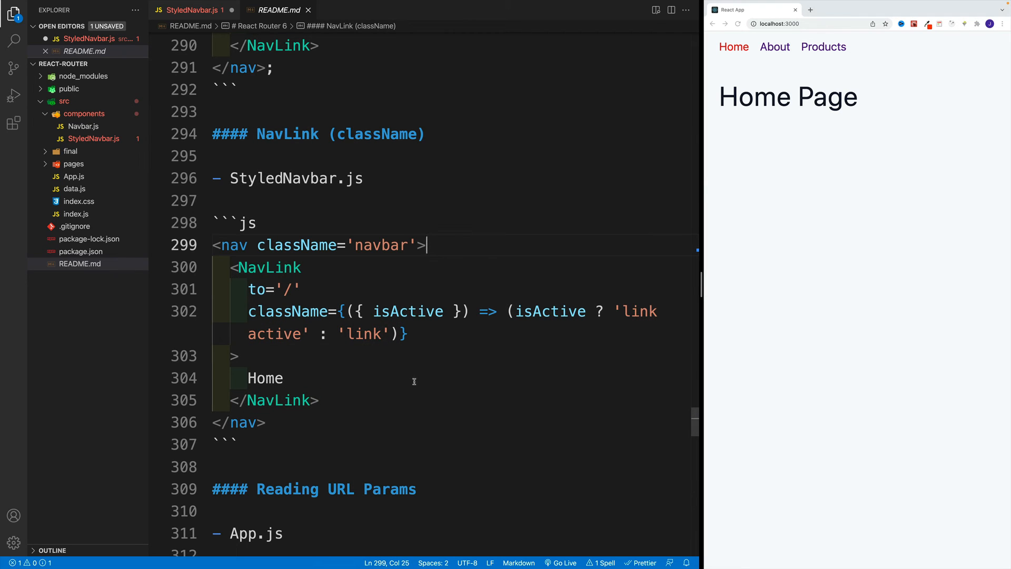
double_click(361, 333)
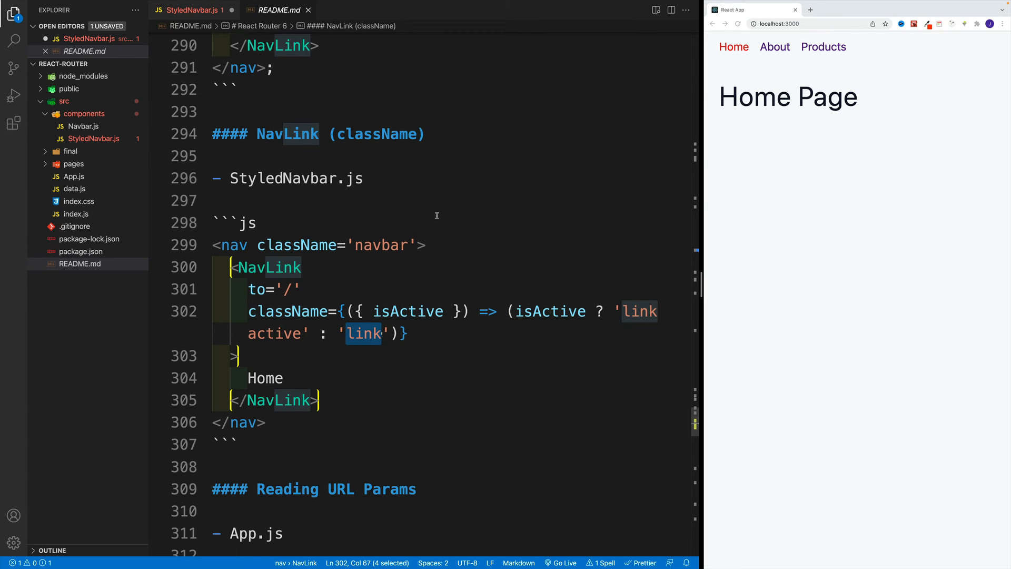
mouse_move(610, 111)
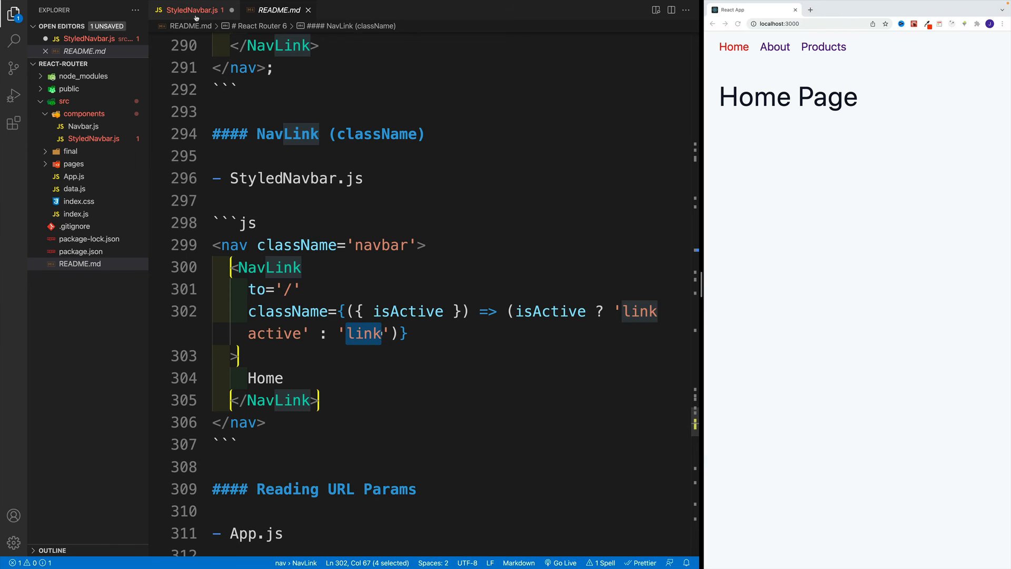
Start the Home NavLink's className arrow function taking {isActive}
left_click(192, 10)
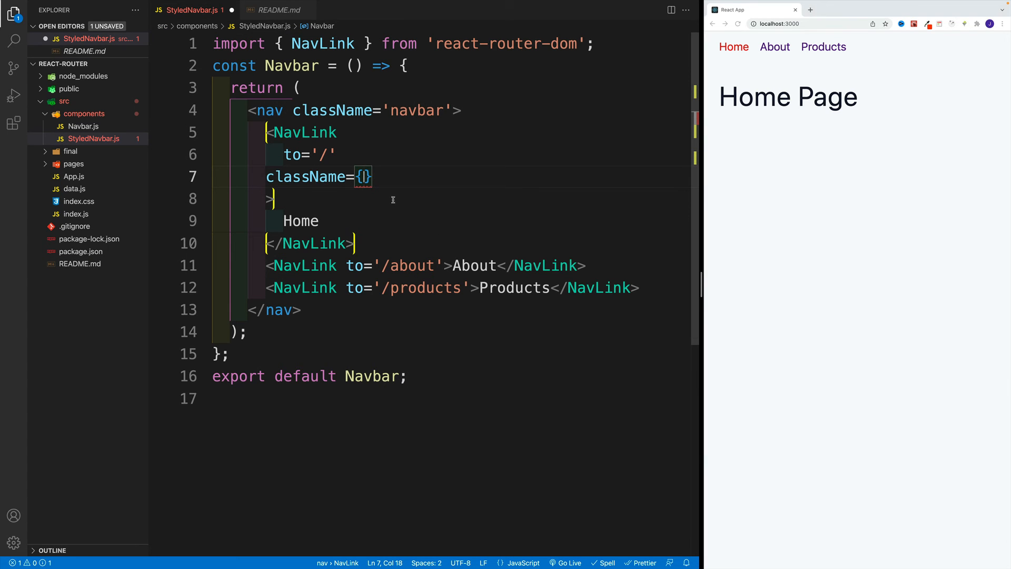
type("()=>")
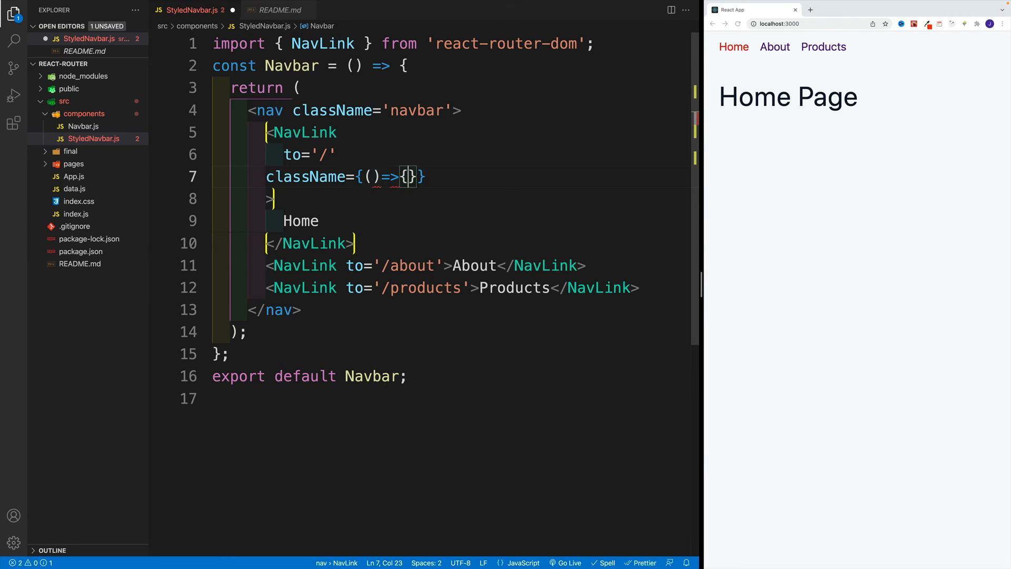
type("{}")
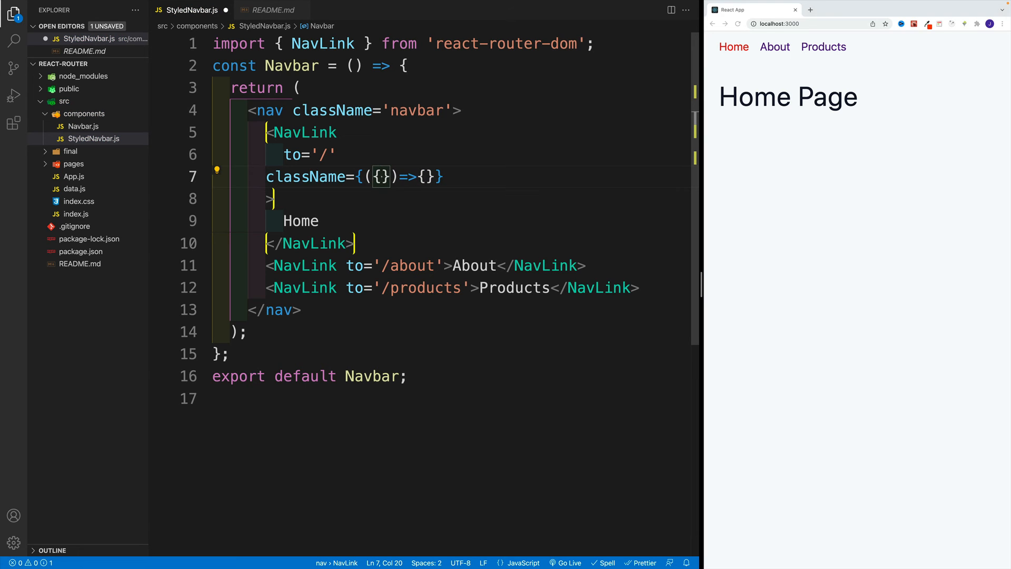
type("isActive")
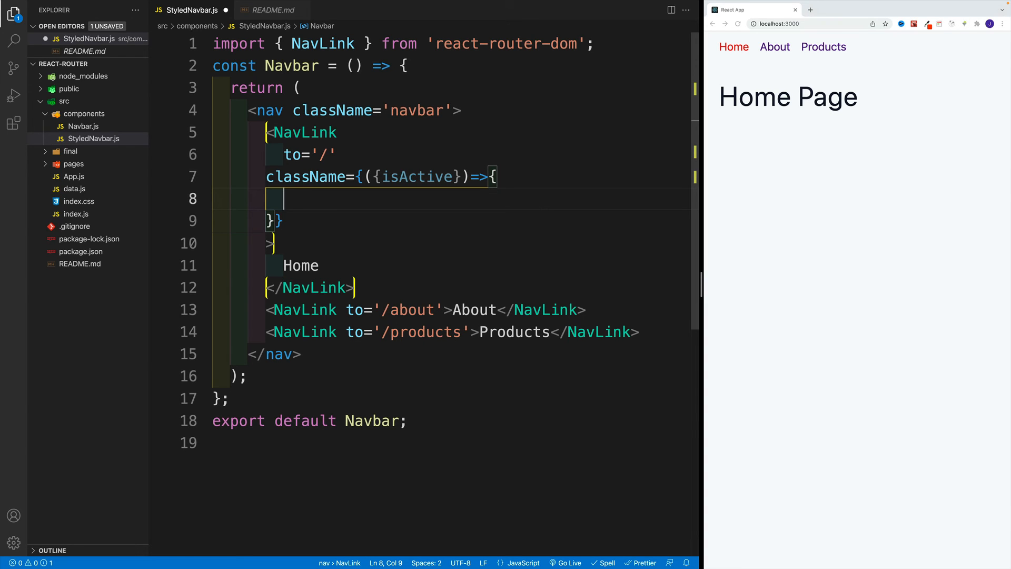
type("i")
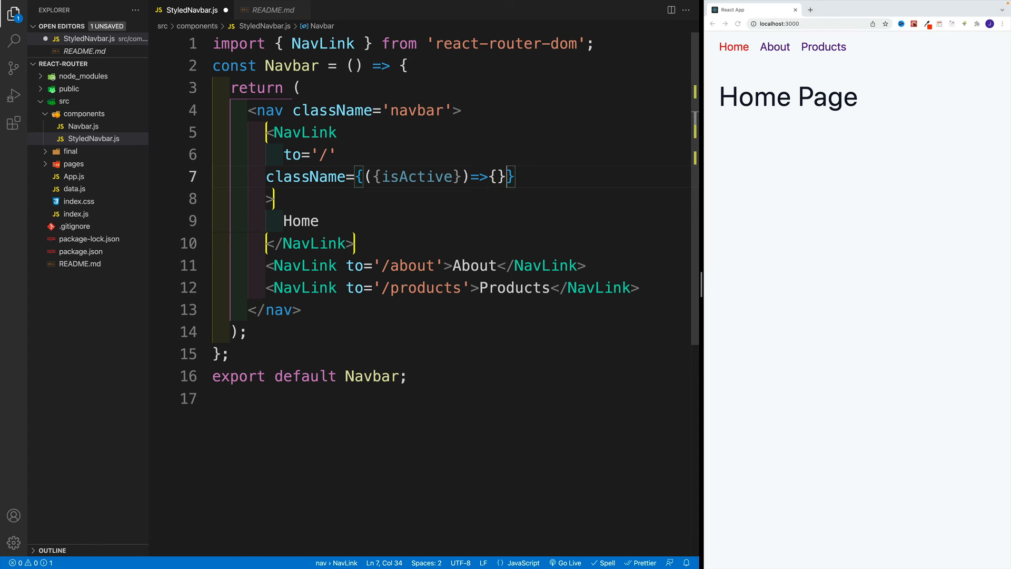
Finish the function to return 'link active' or 'link', then select it for reuse
type("isActive?")
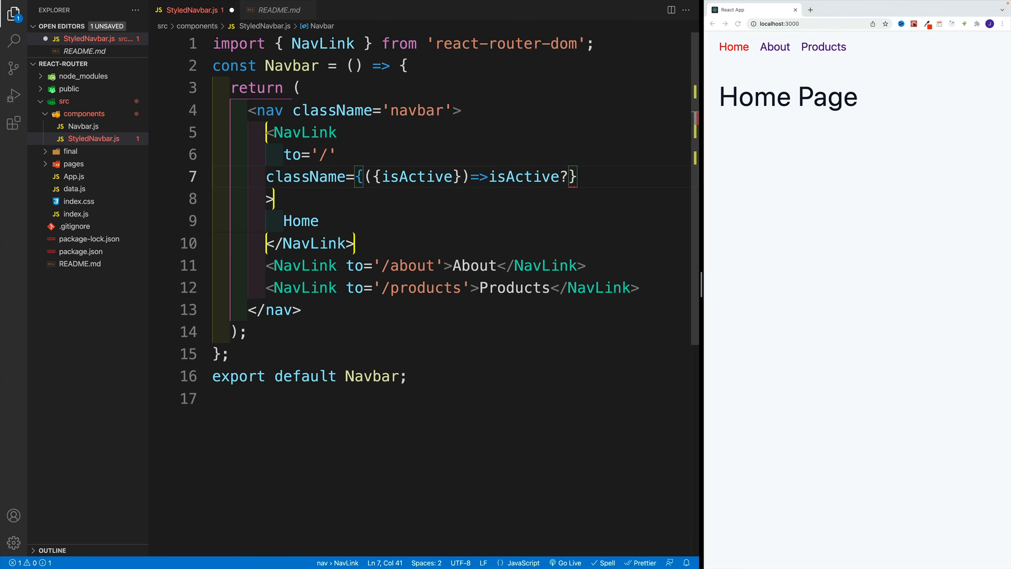
type("link active'")
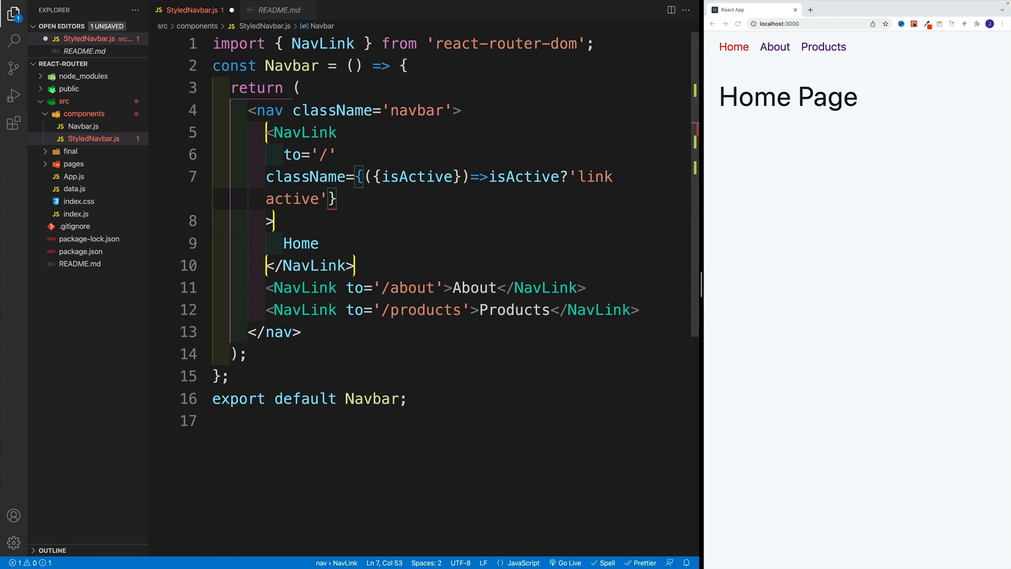
type(":'l'")
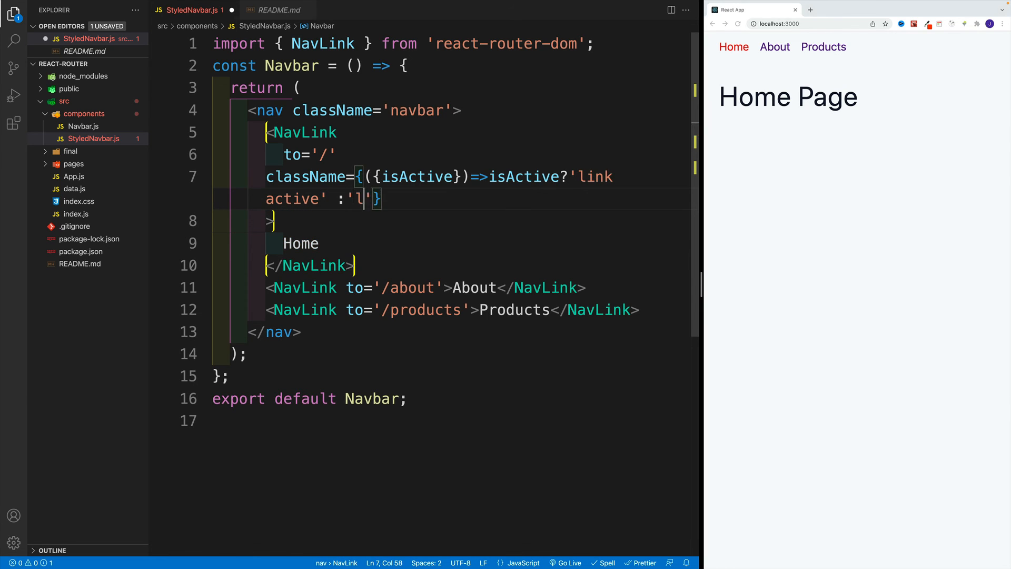
type("ink")
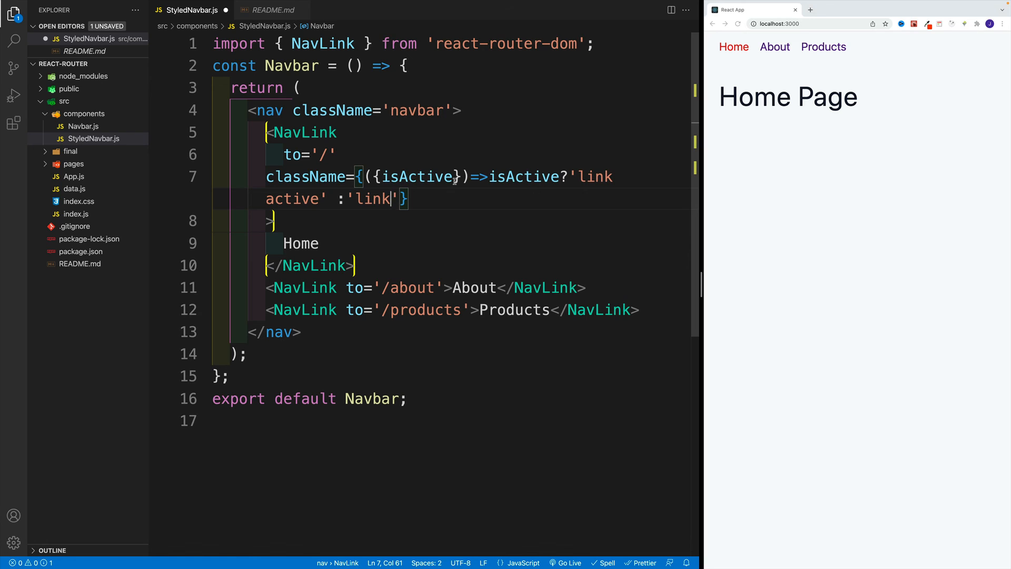
left_click_drag(265, 176, 407, 199)
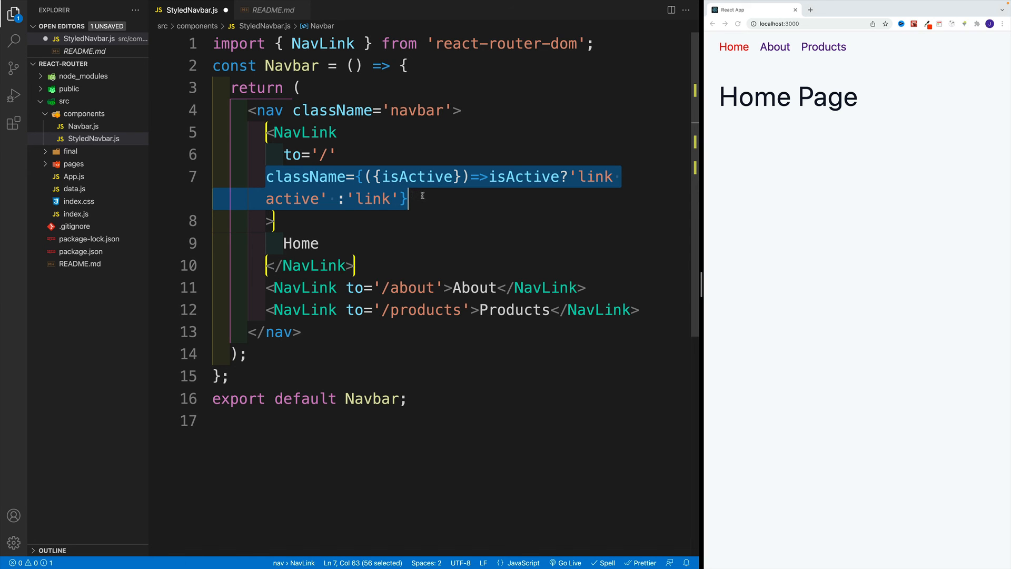
mouse_move(382, 269)
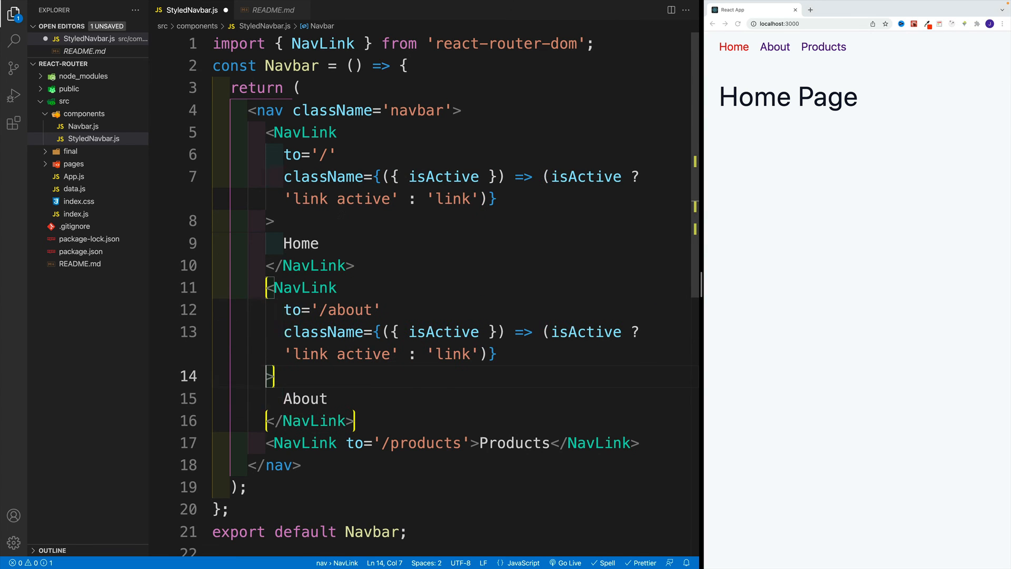
Add the className function to the Products NavLink and check active colouring in Chrome
left_click(471, 443)
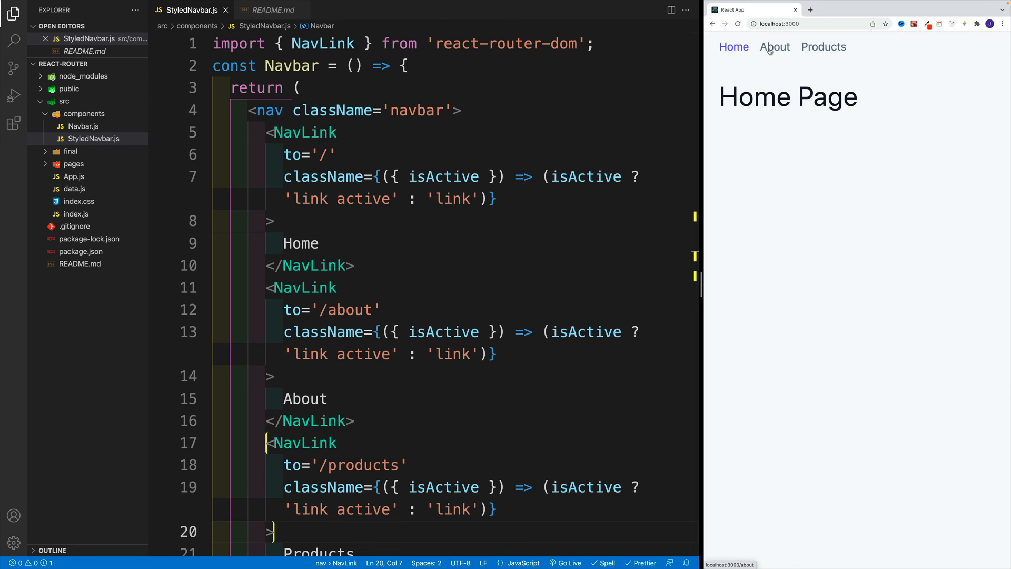
left_click(822, 46)
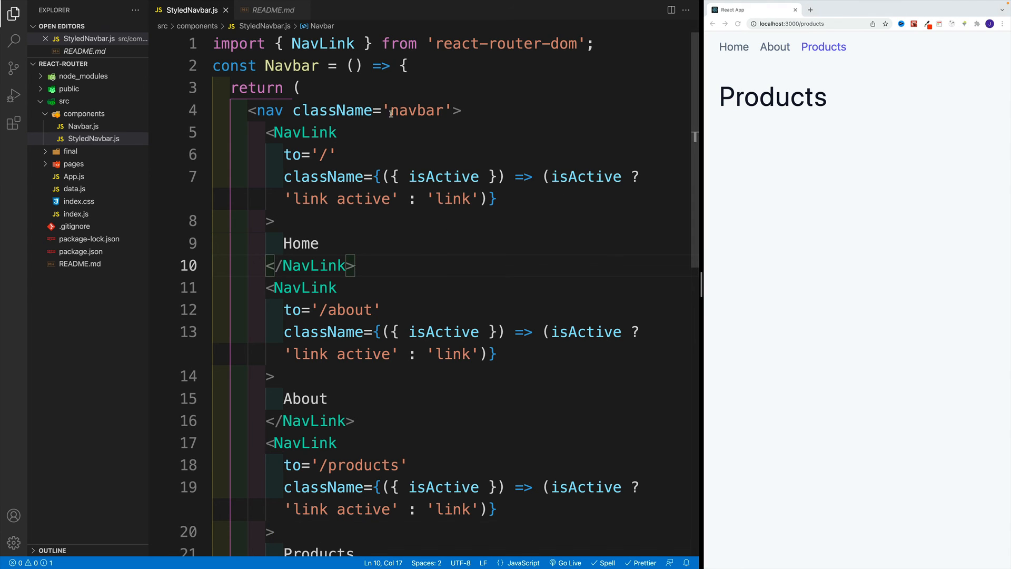
mouse_move(476, 110)
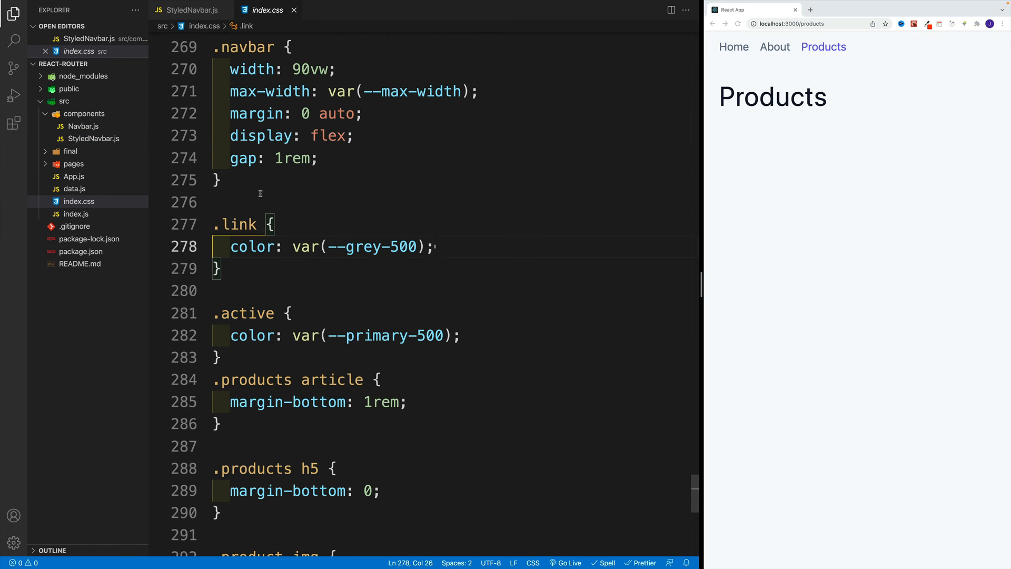
mouse_move(481, 186)
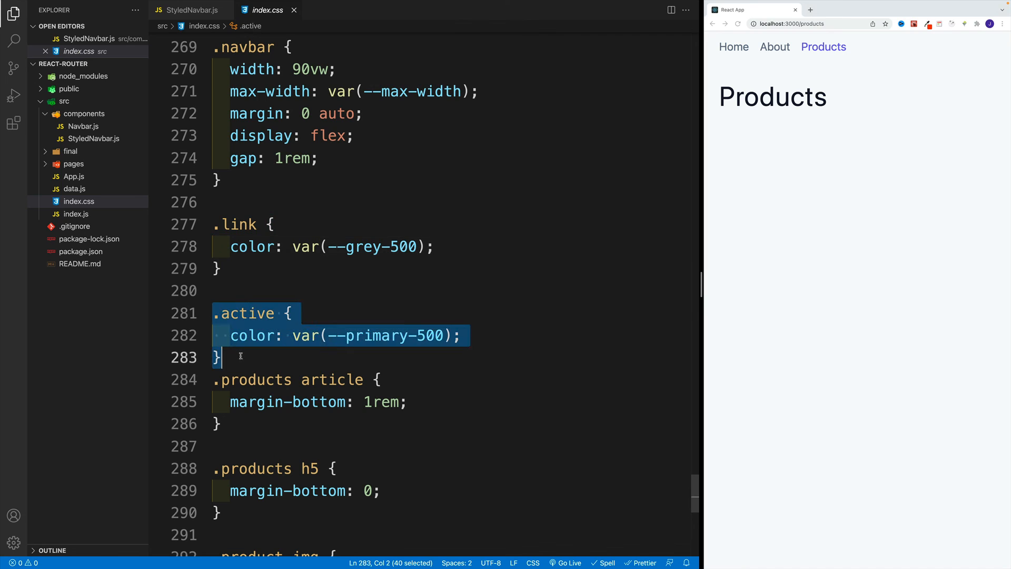
Deselect index.css's .active rule and reopen the README notes
left_click(222, 268)
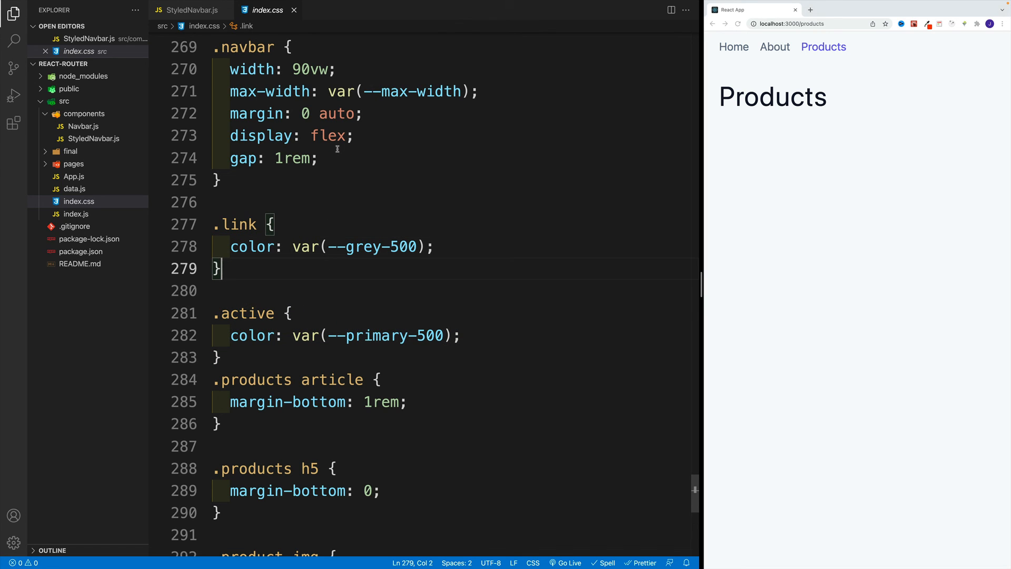
mouse_move(364, 190)
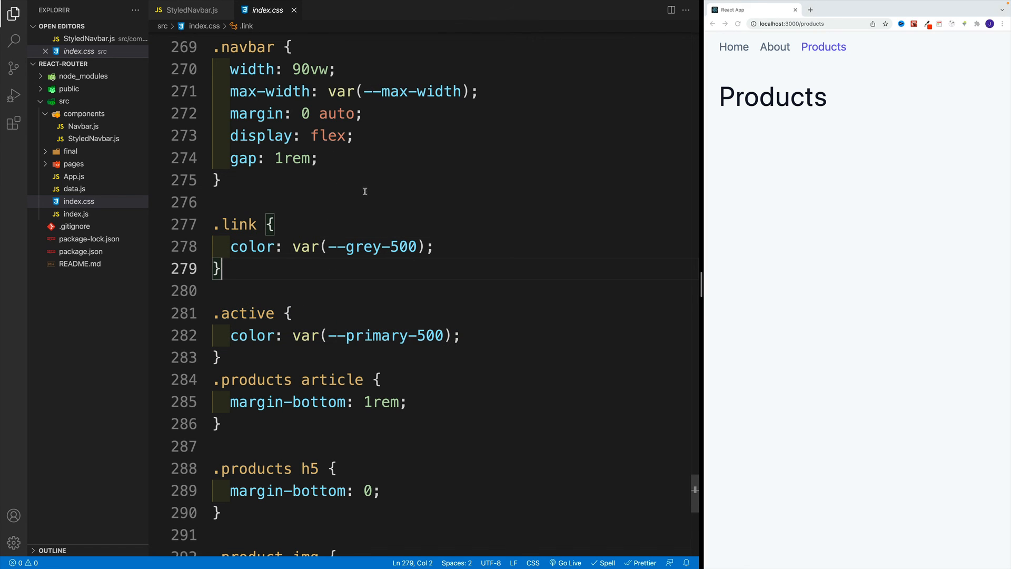
left_click(80, 263)
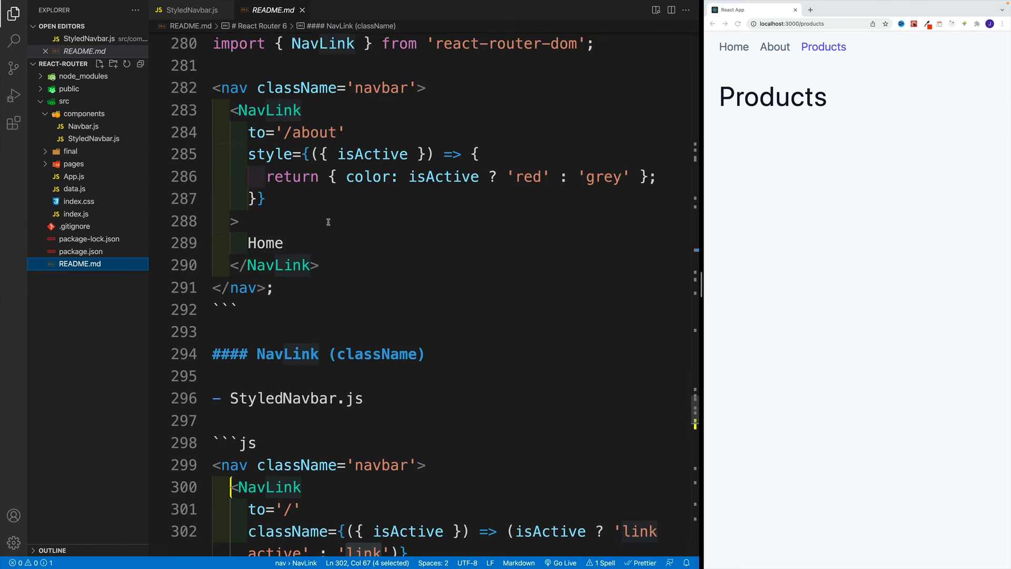
scroll("up", 3)
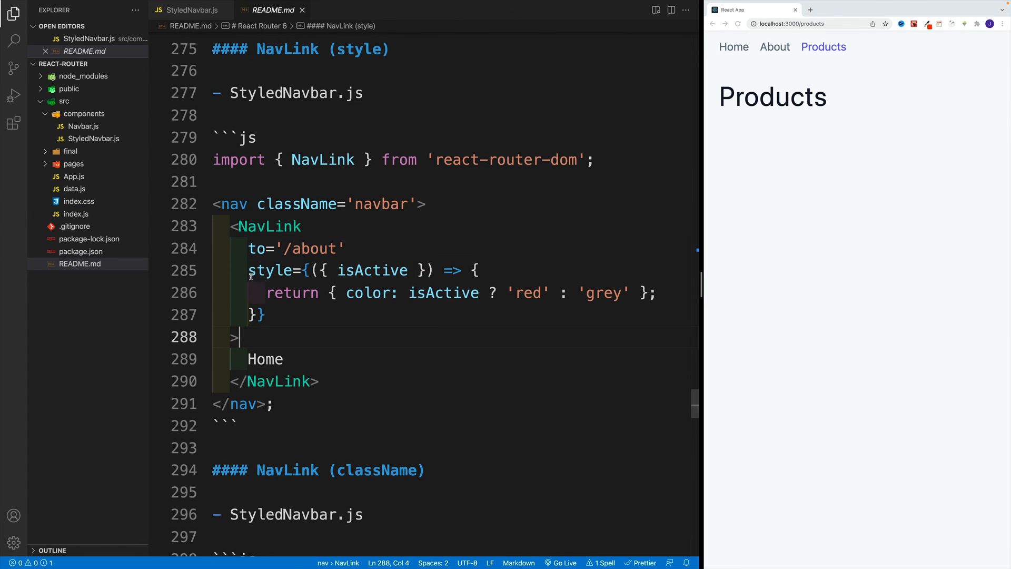
left_click(258, 315)
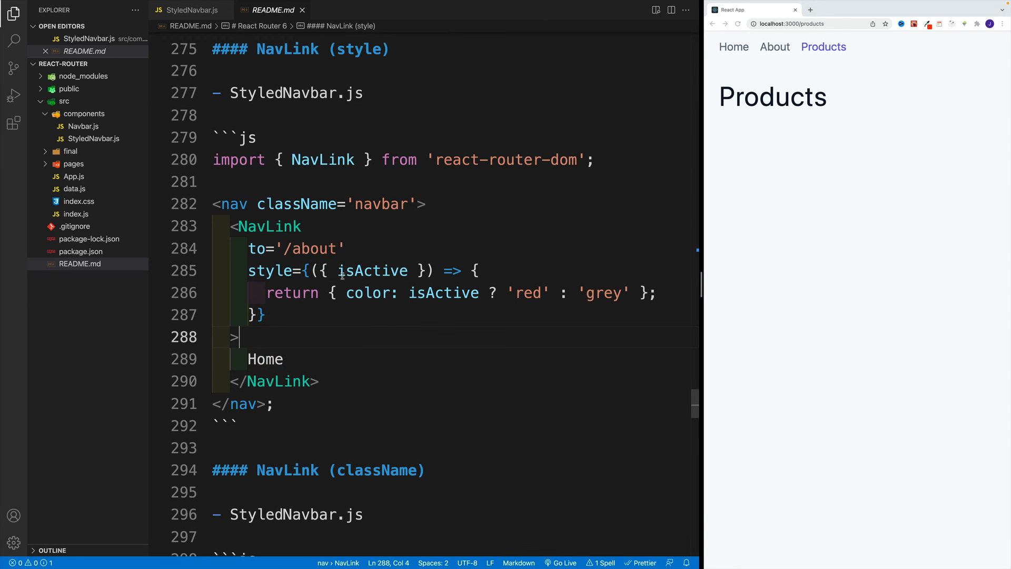
left_click(348, 248)
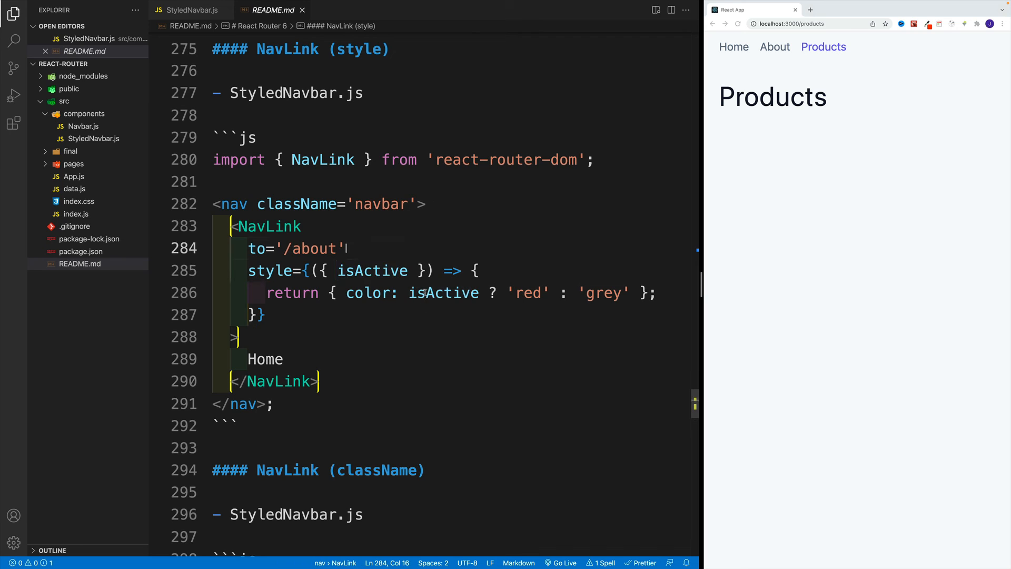
double_click(443, 292)
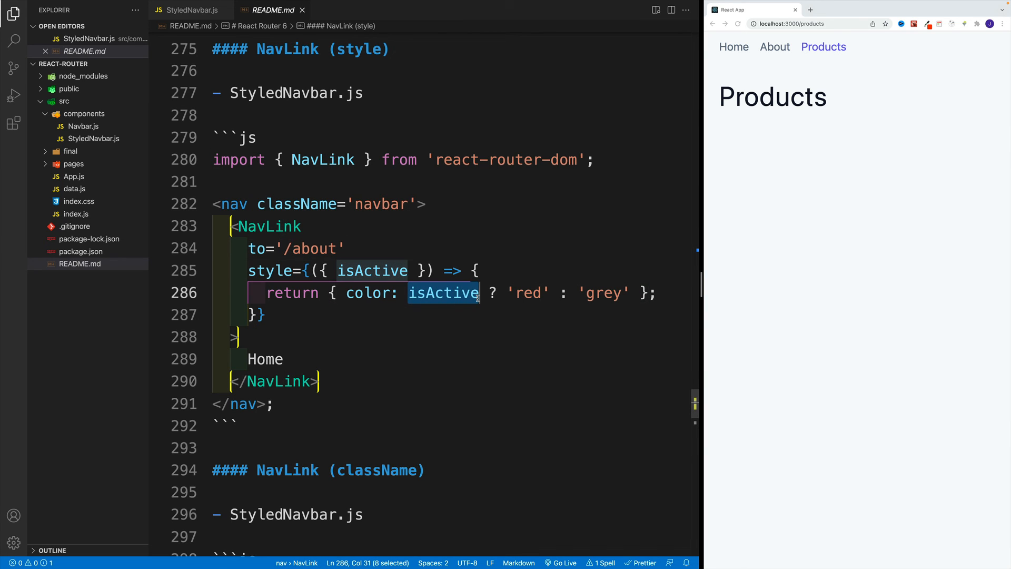
mouse_move(505, 233)
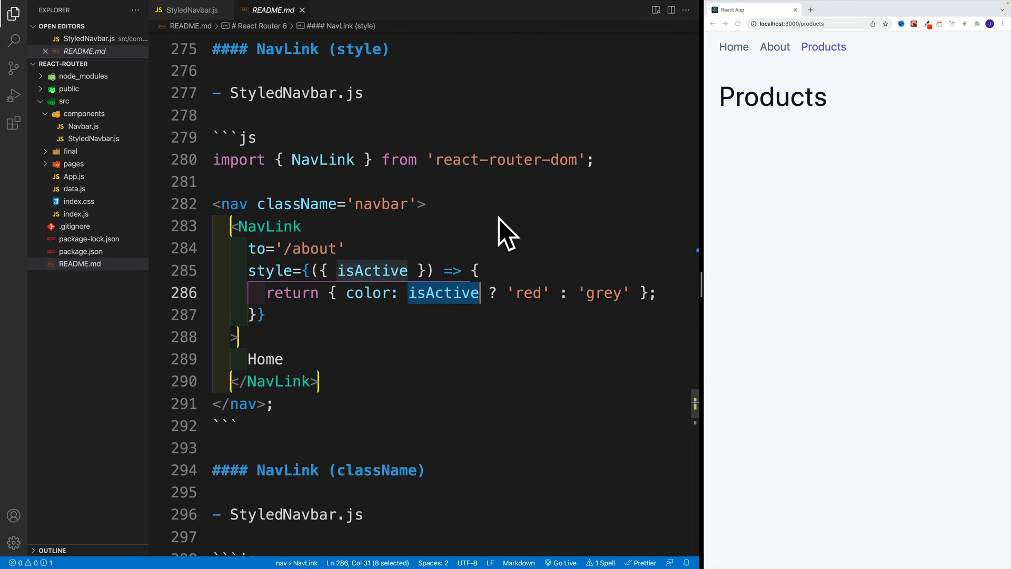